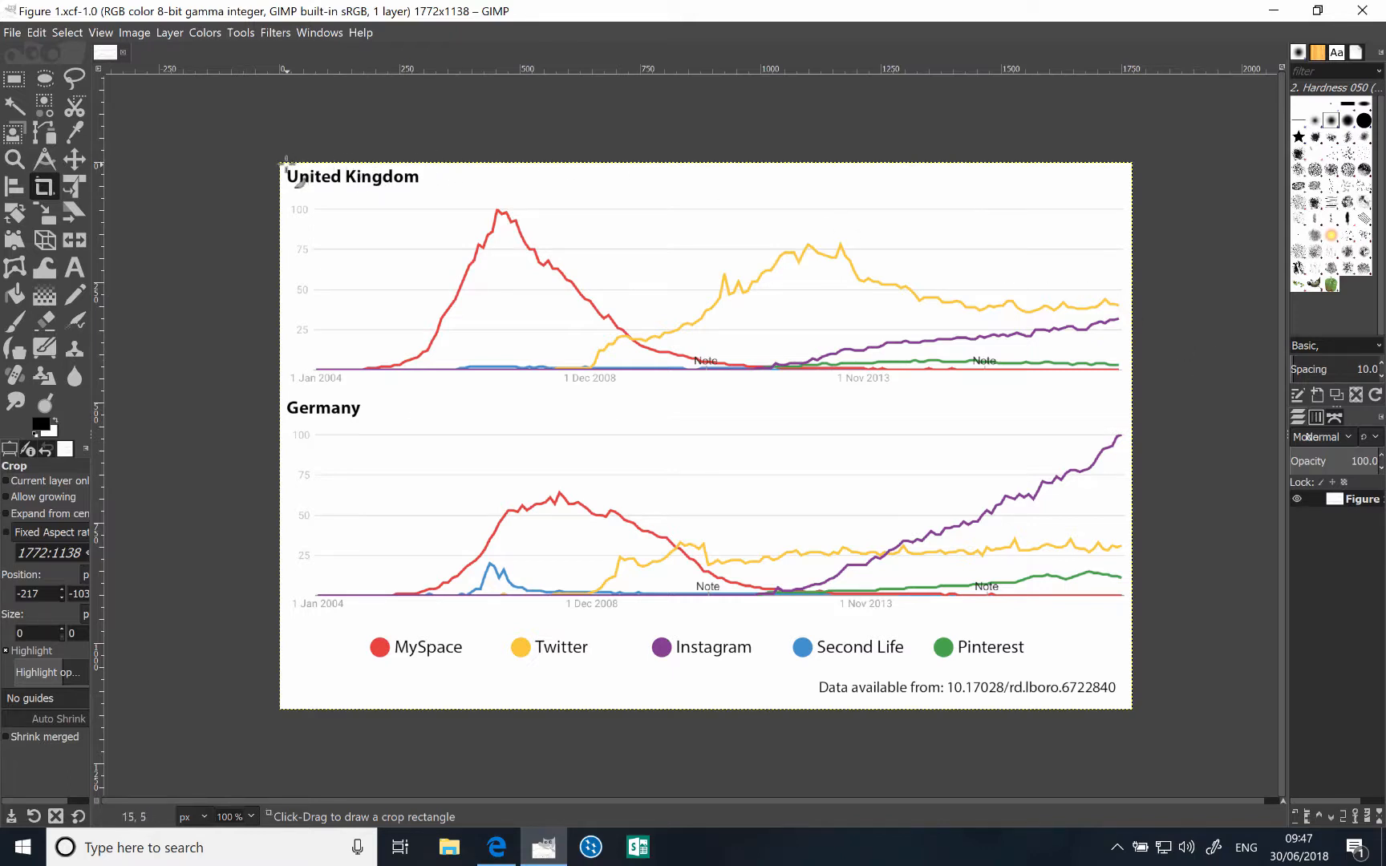
{"action": "mouse_move", "coordinate": [362, 164]}
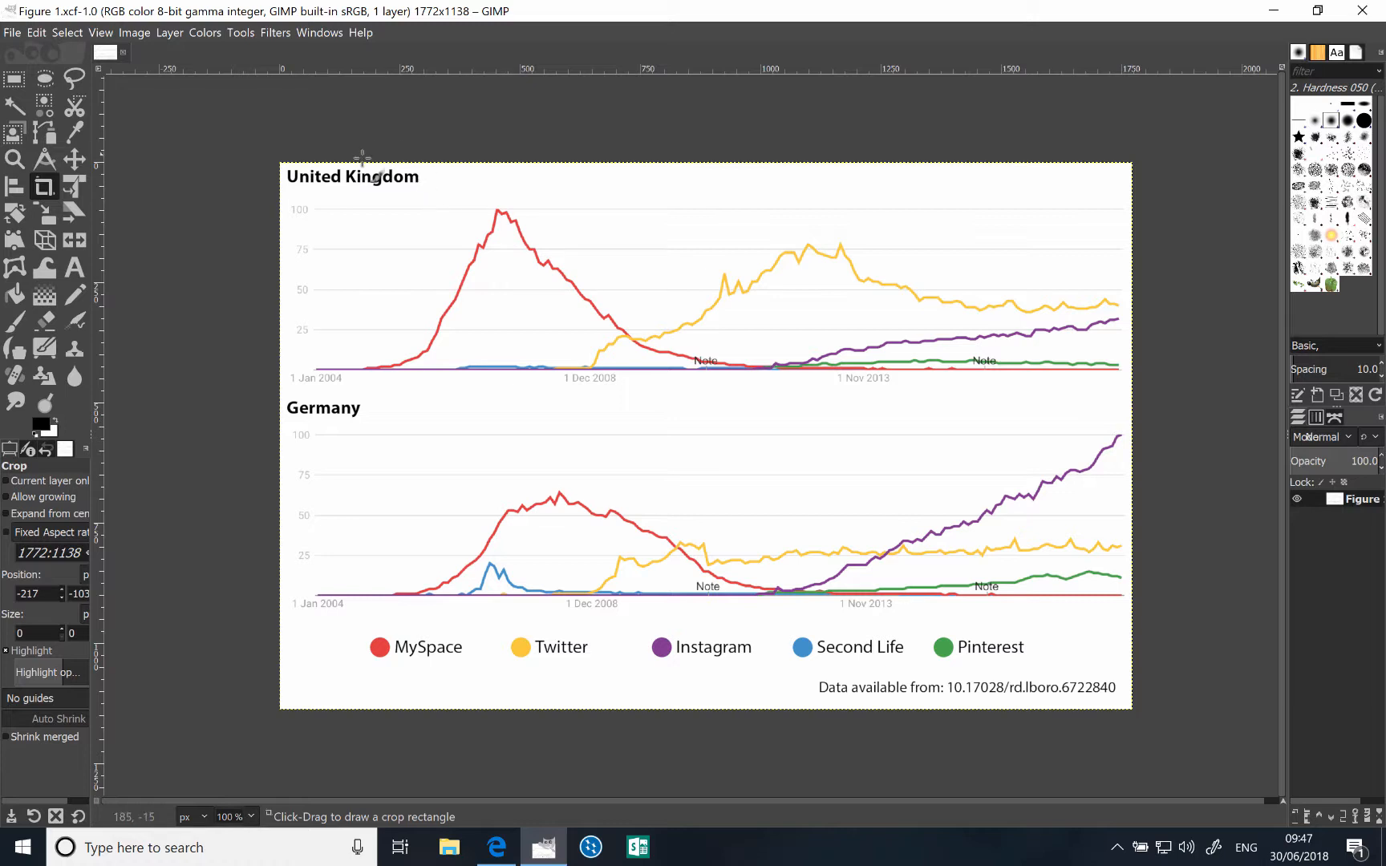
{"action": "mouse_move", "coordinate": [416, 319]}
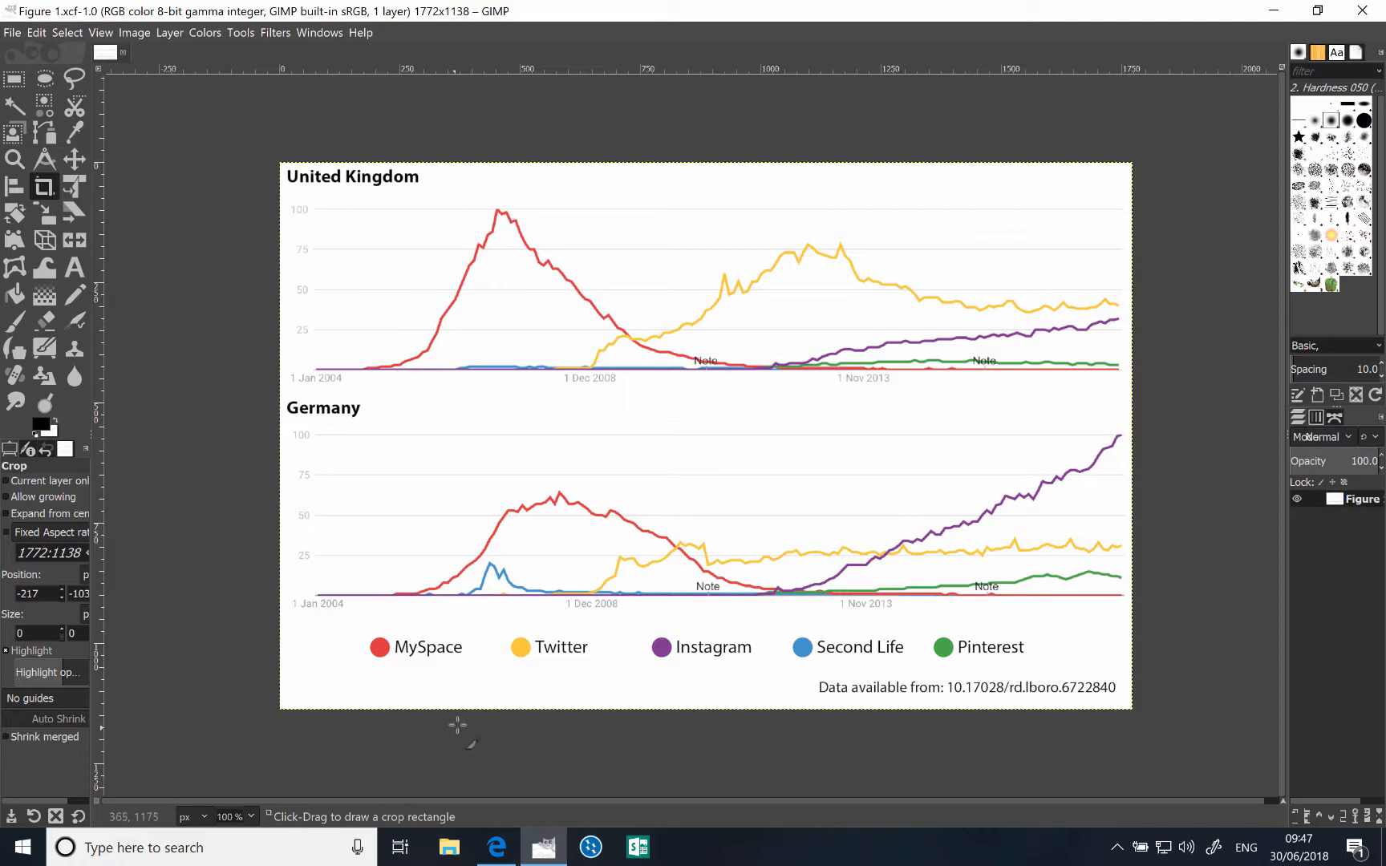
Browse the gimp.org home page's feature sections and return to the top
{"action": "left_click", "coordinate": [497, 847]}
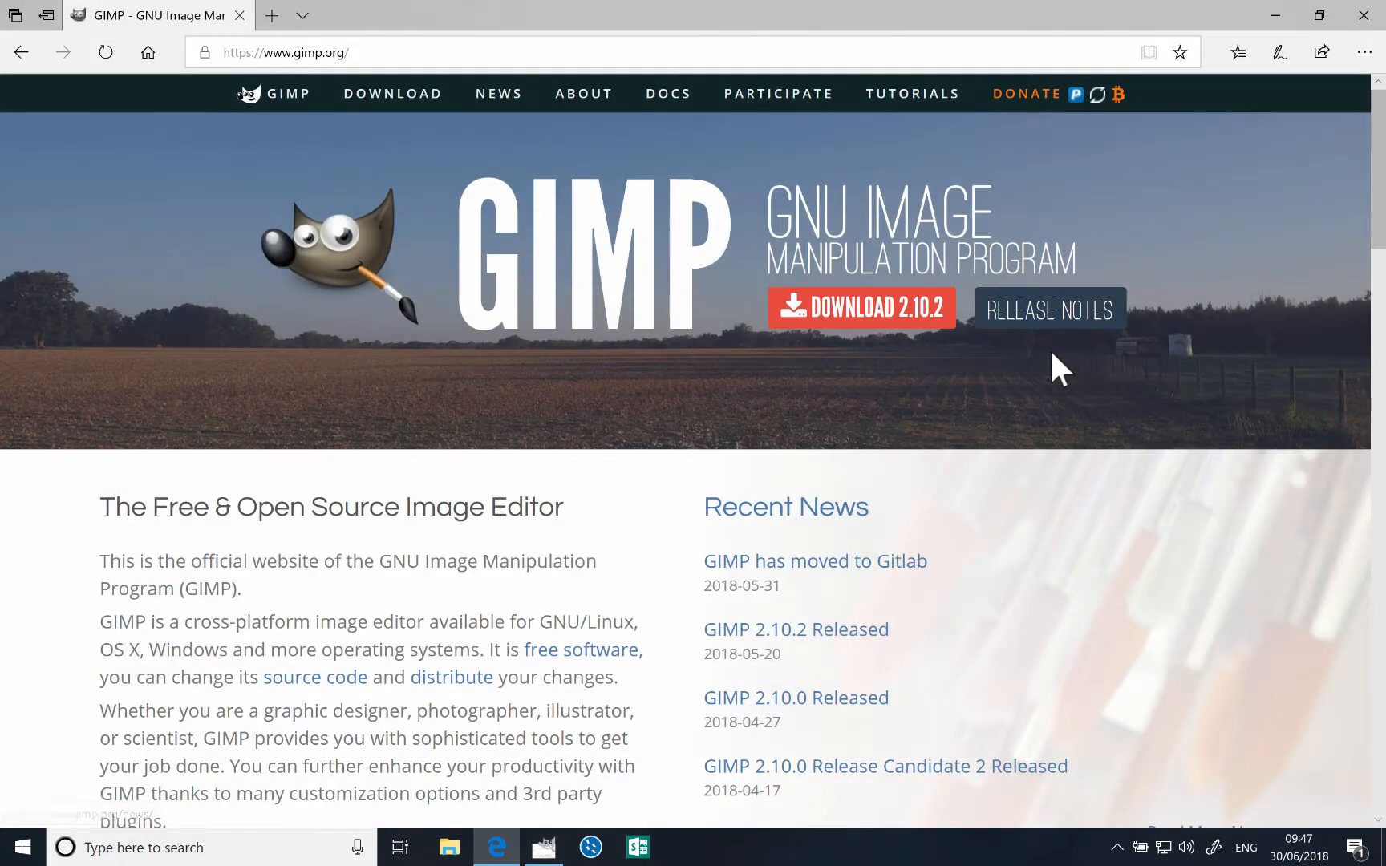
{"action": "mouse_move", "coordinate": [485, 283]}
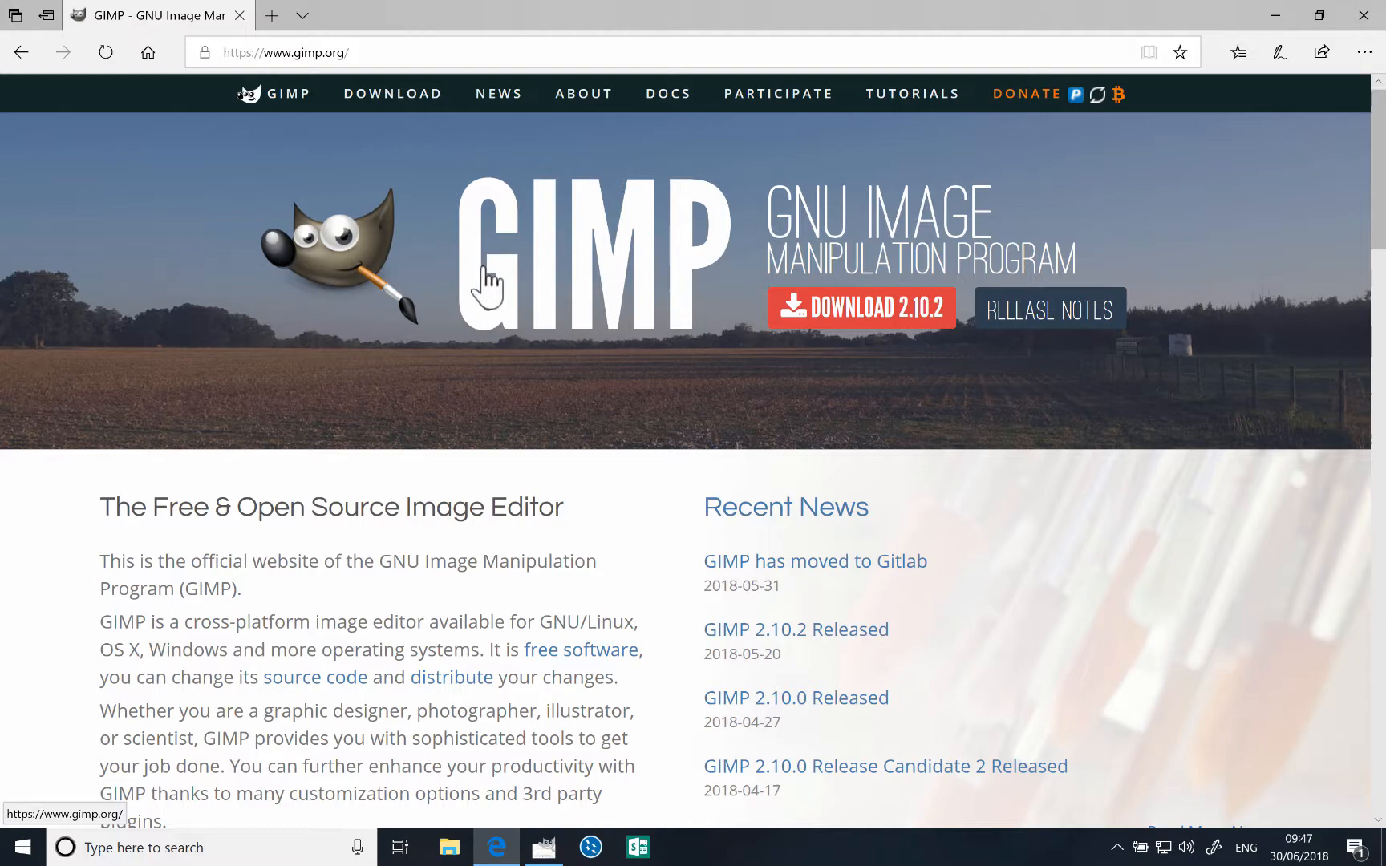
{"action": "mouse_move", "coordinate": [802, 213]}
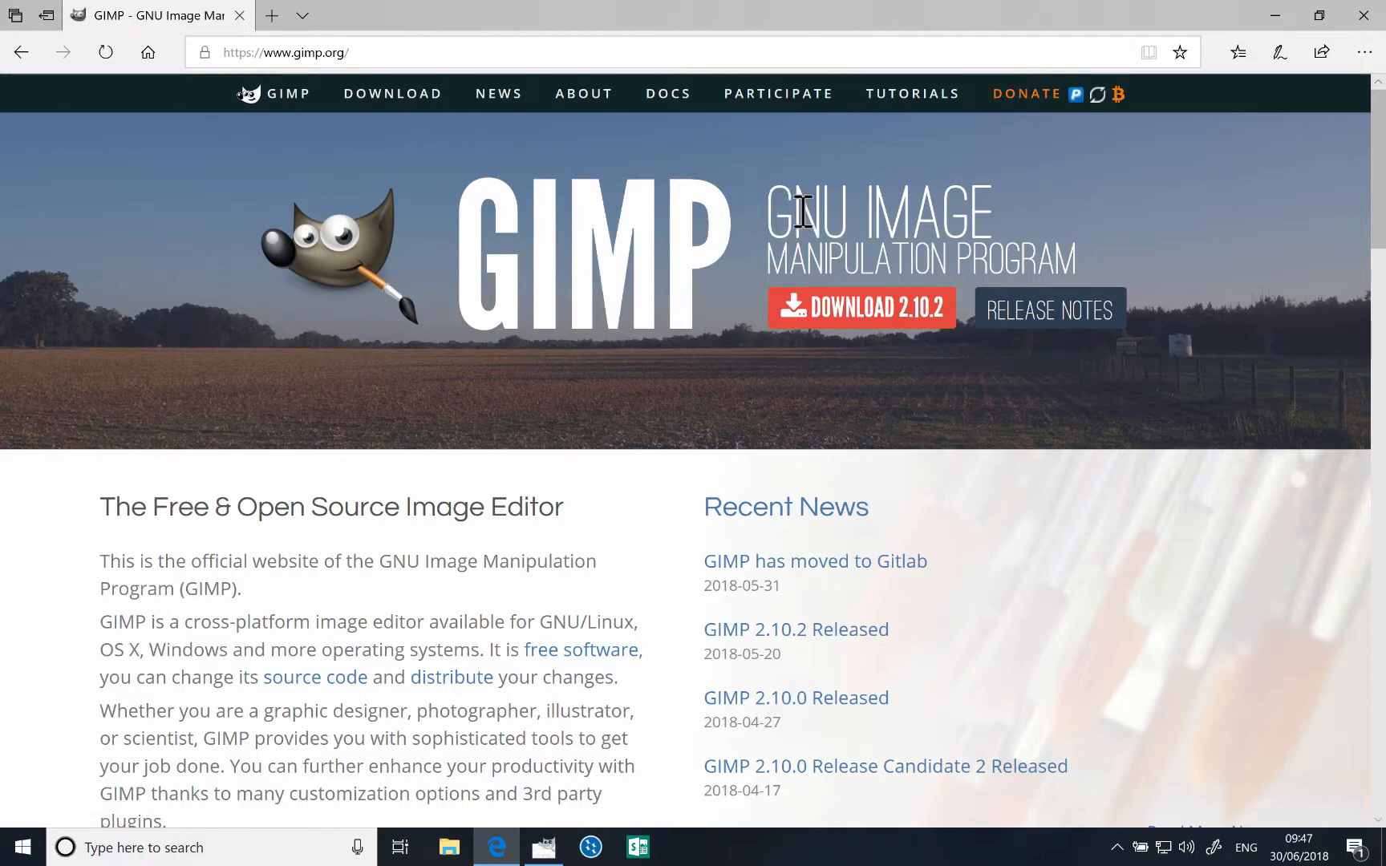
{"action": "mouse_move", "coordinate": [514, 106]}
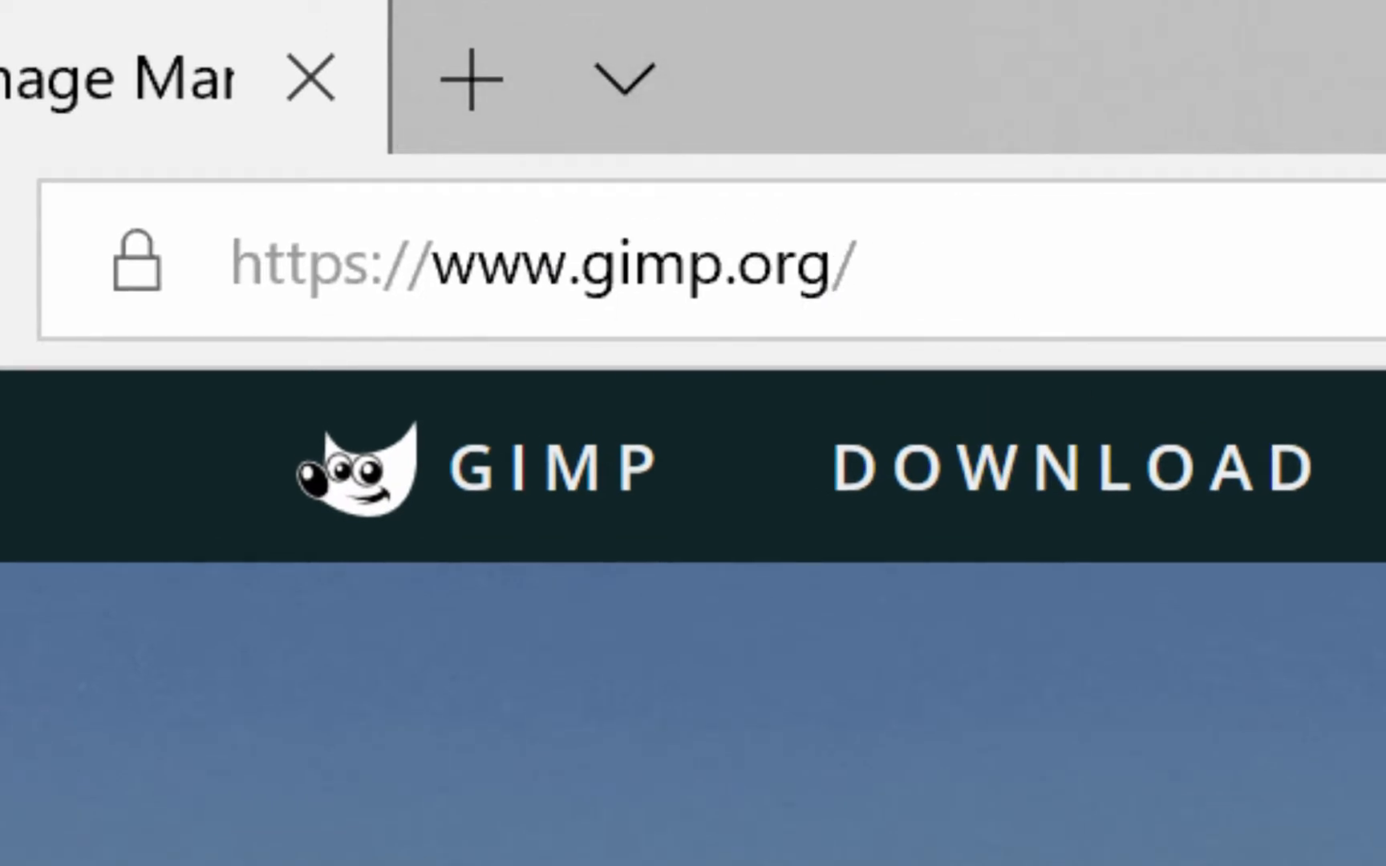
{"action": "scroll", "scroll_direction": "down", "scroll_amount": 3}
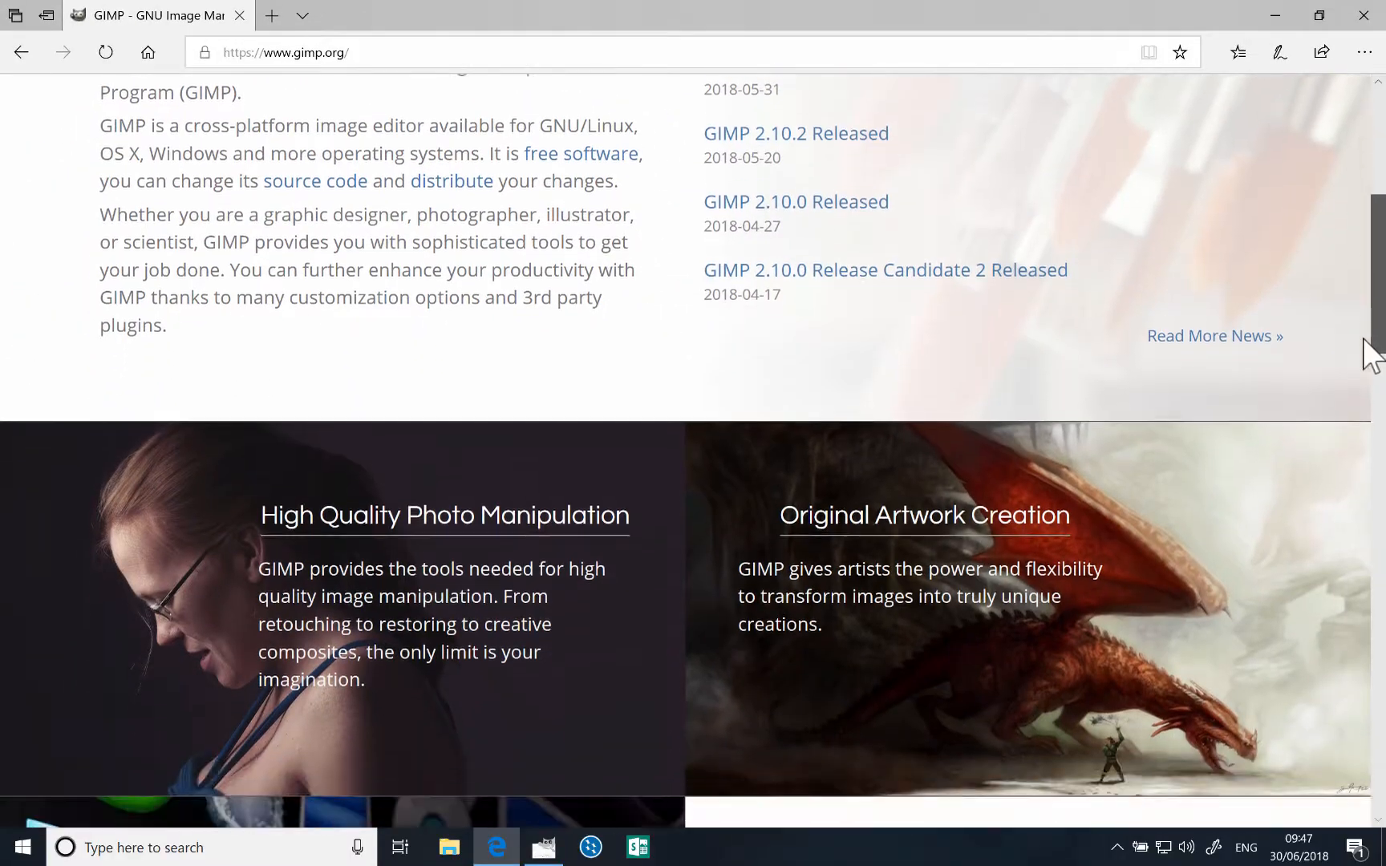
{"action": "scroll", "scroll_direction": "down", "scroll_amount": 3}
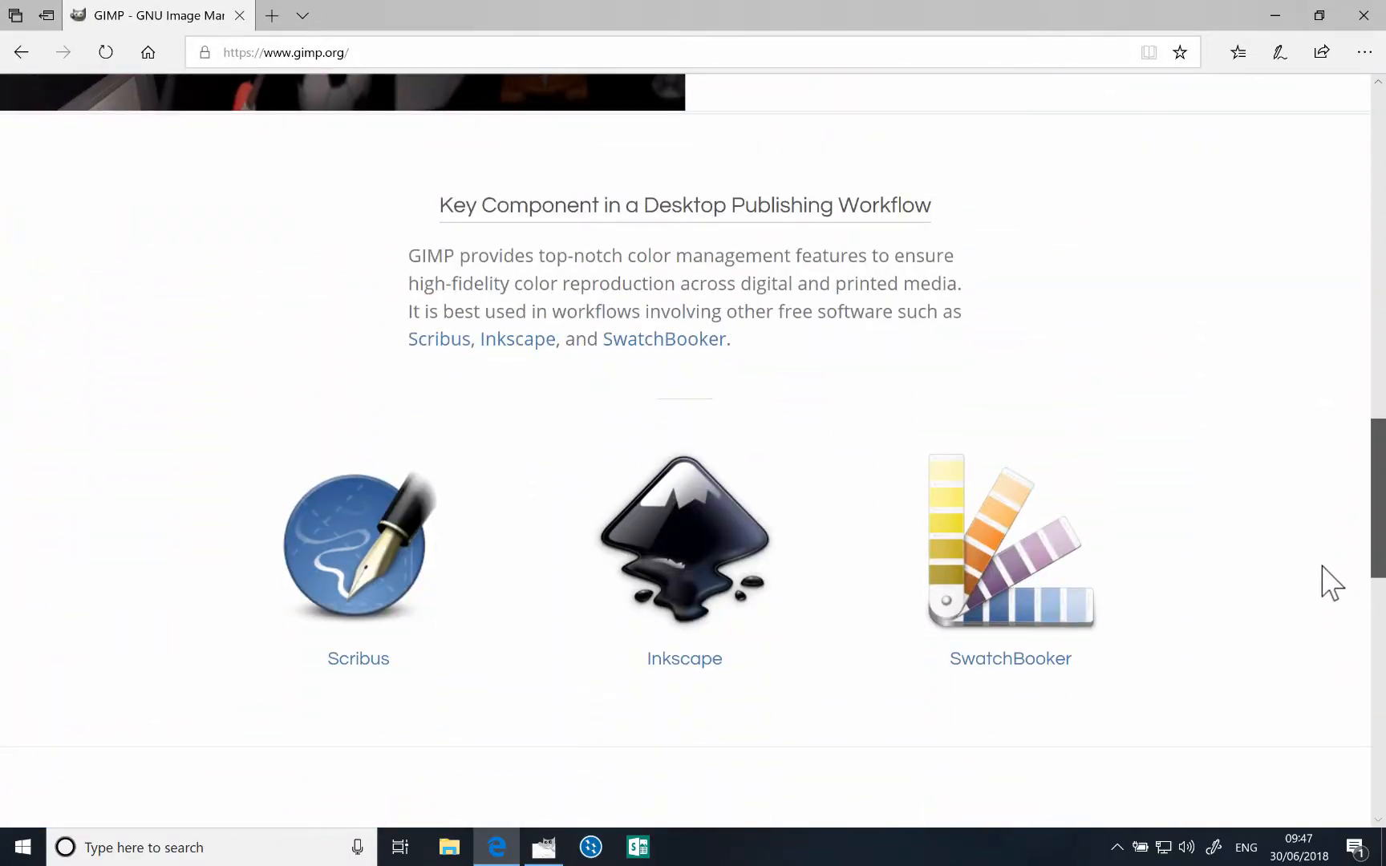
{"action": "scroll", "scroll_direction": "up", "scroll_amount": 3}
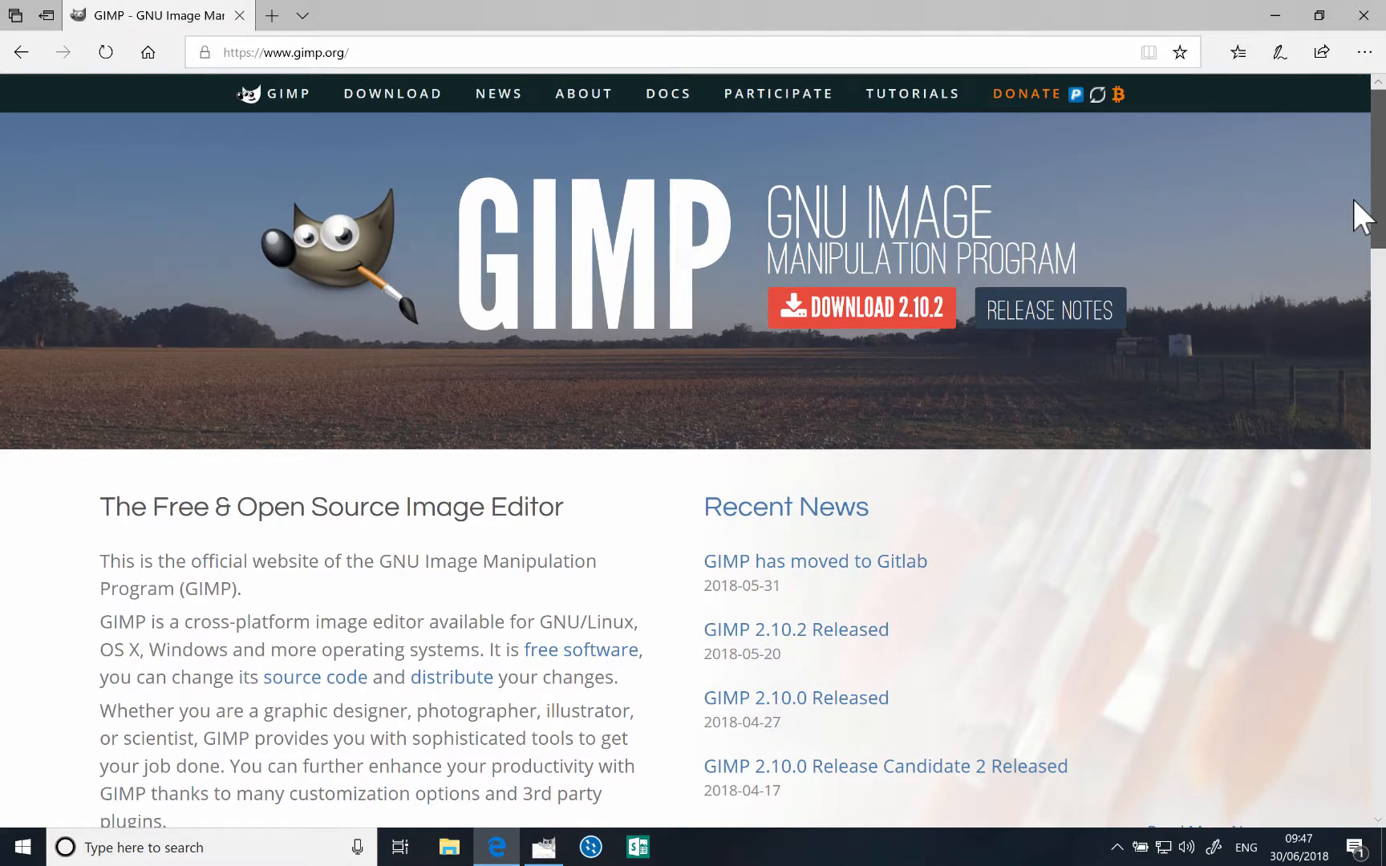
{"action": "mouse_move", "coordinate": [299, 141]}
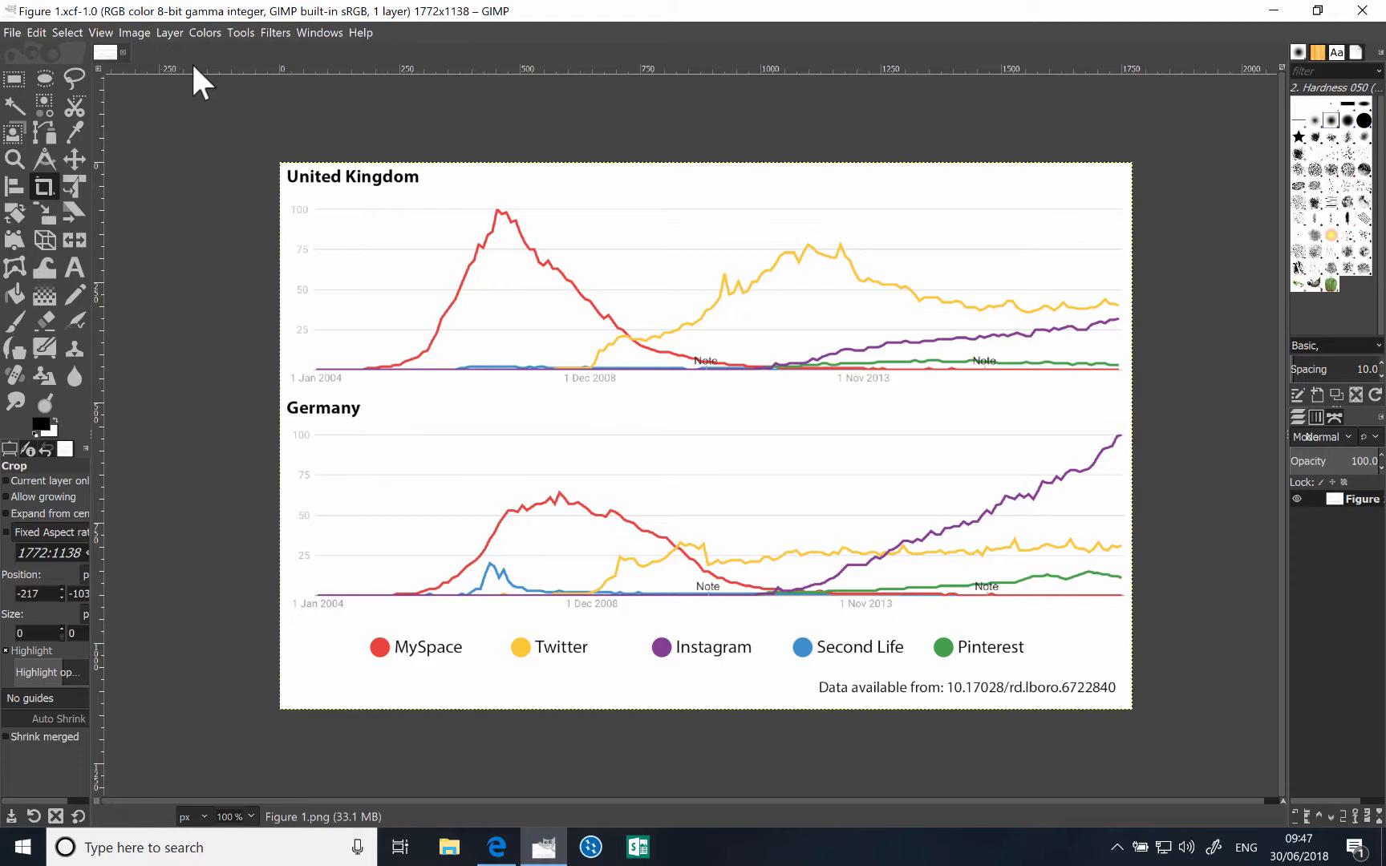
{"action": "mouse_move", "coordinate": [504, 45]}
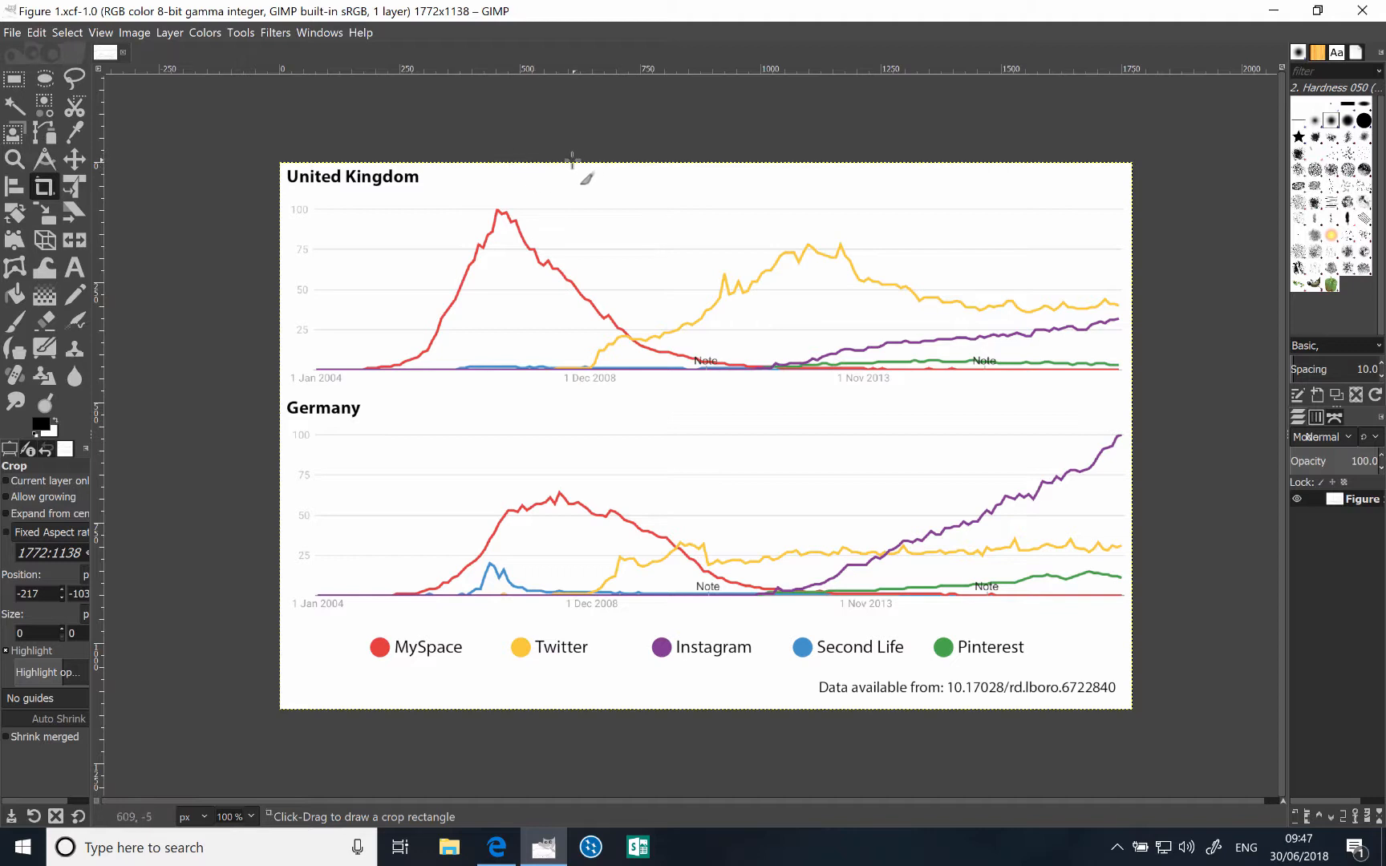
{"action": "mouse_move", "coordinate": [655, 172]}
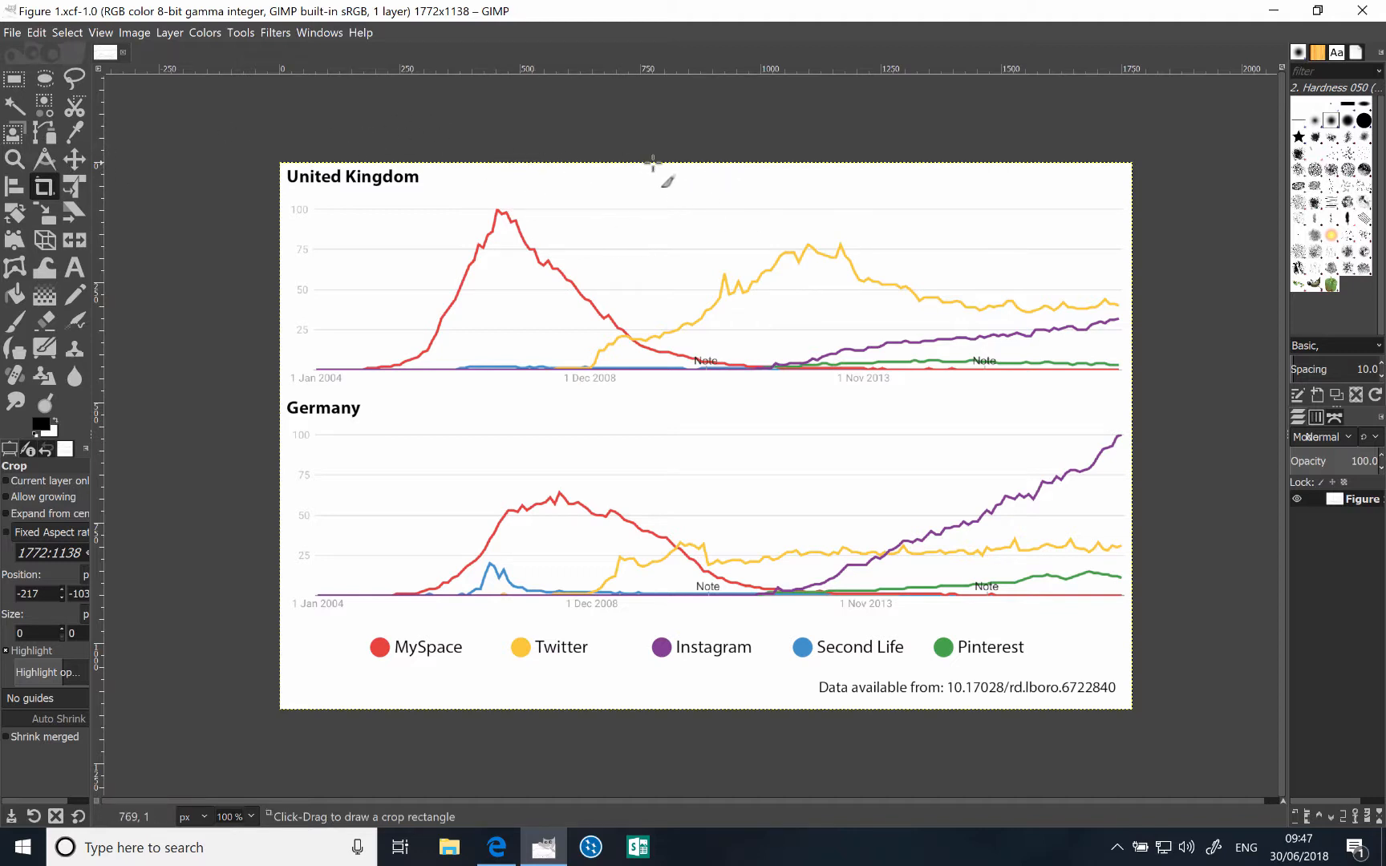
{"action": "mouse_move", "coordinate": [305, 151]}
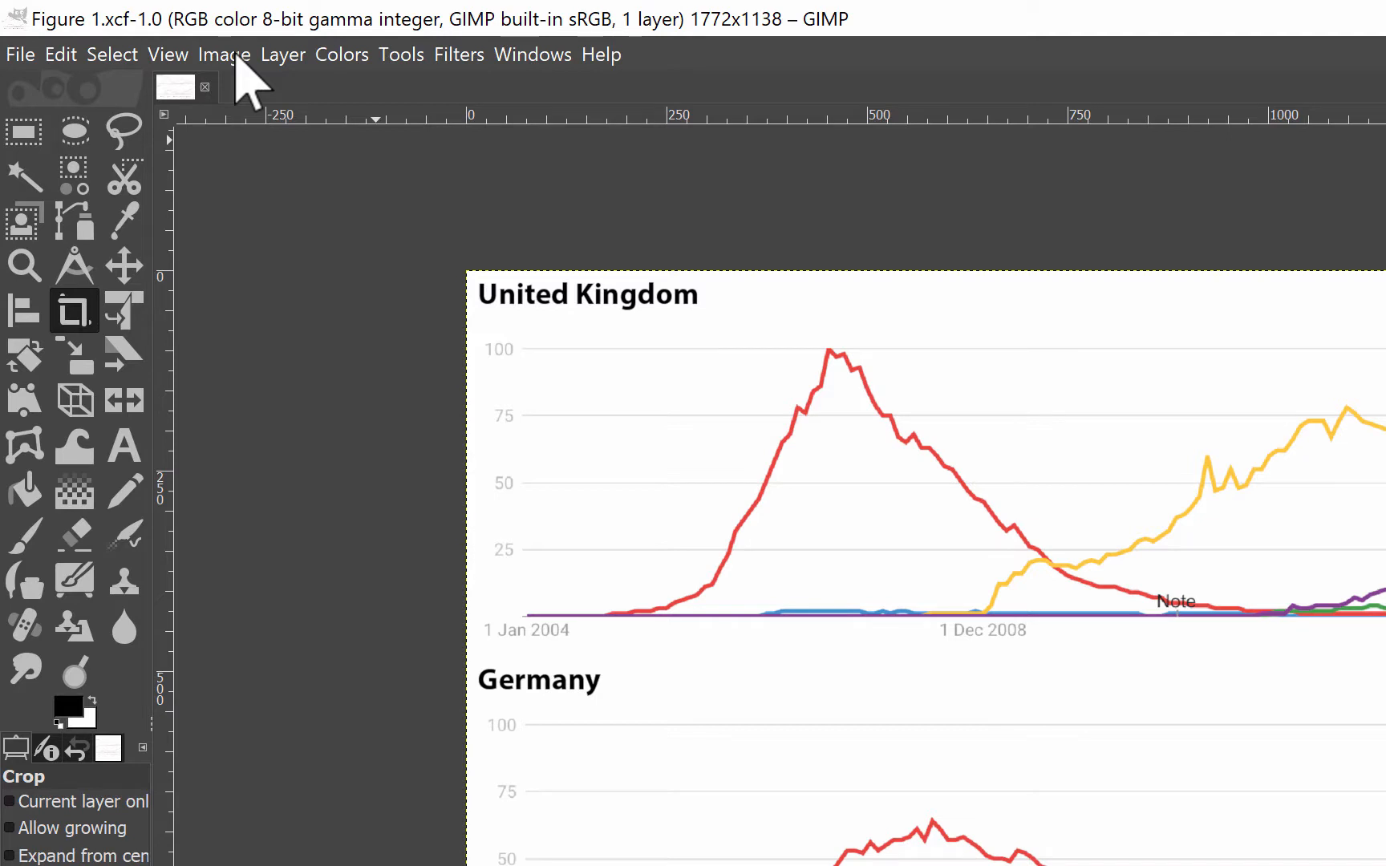
Bring up Scale Image for the 1772 × 1138 px, 150 ppi chart
{"action": "left_click", "coordinate": [223, 55]}
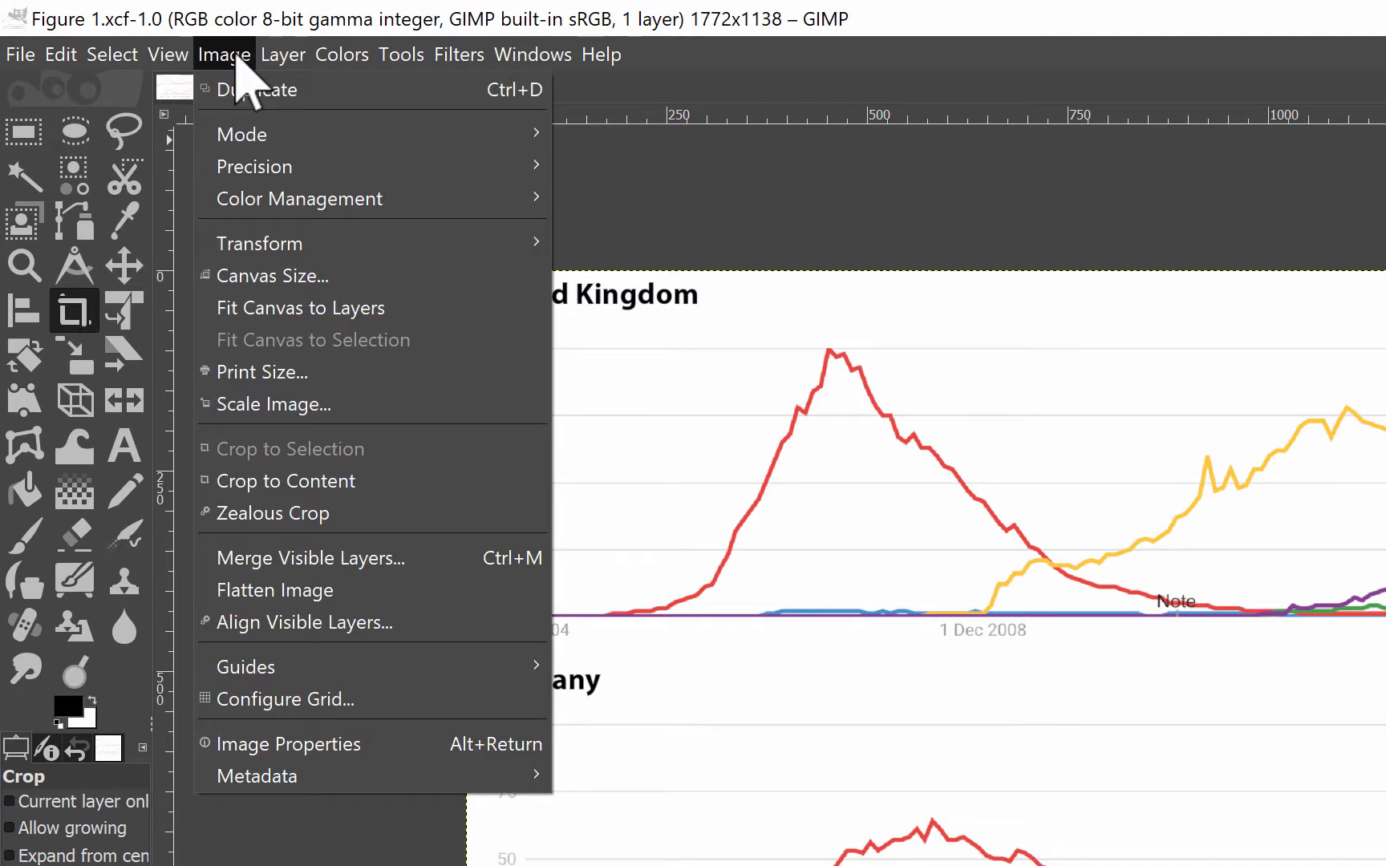
{"action": "mouse_move", "coordinate": [229, 80]}
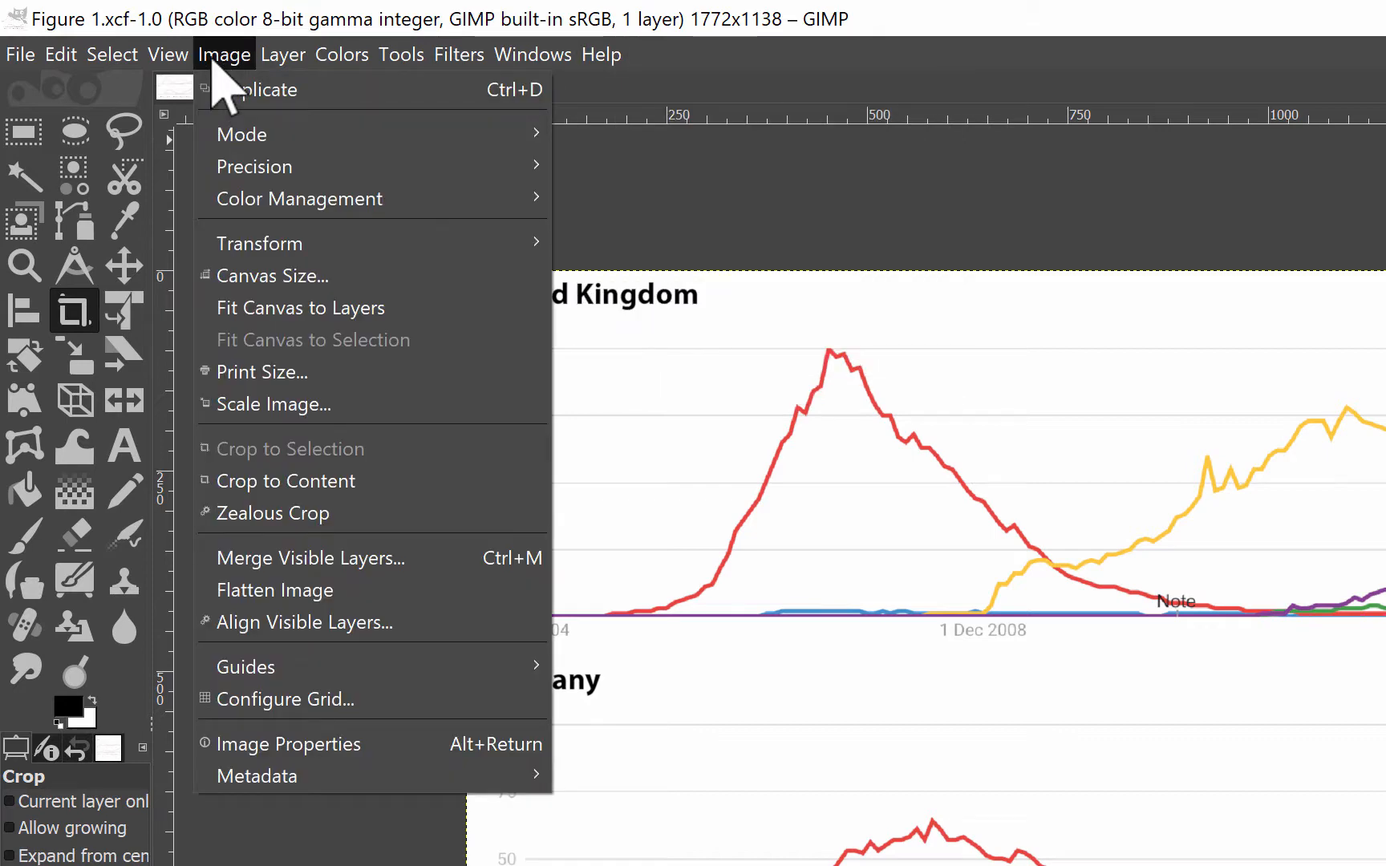
{"action": "mouse_move", "coordinate": [260, 372]}
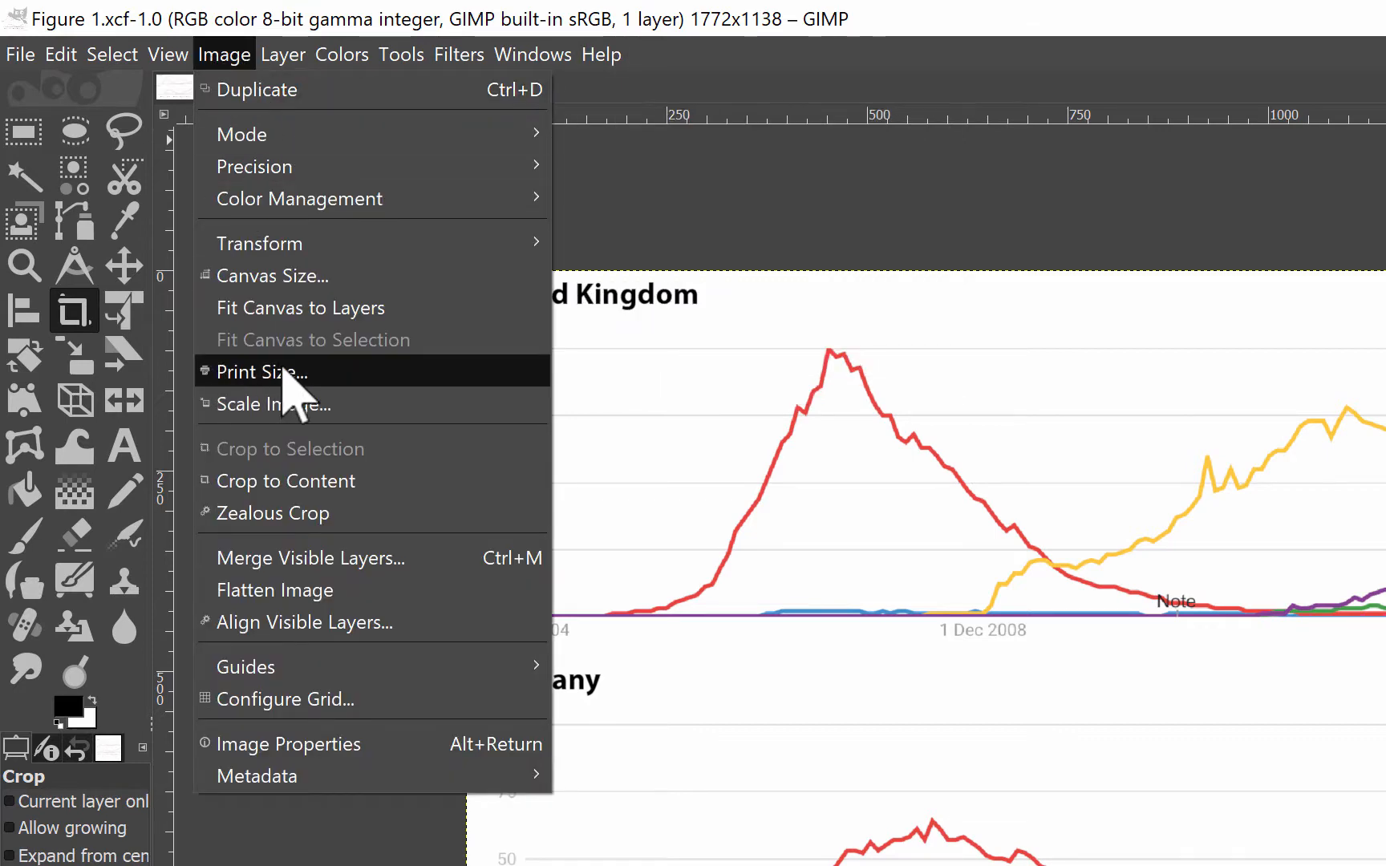
{"action": "left_click", "coordinate": [272, 404]}
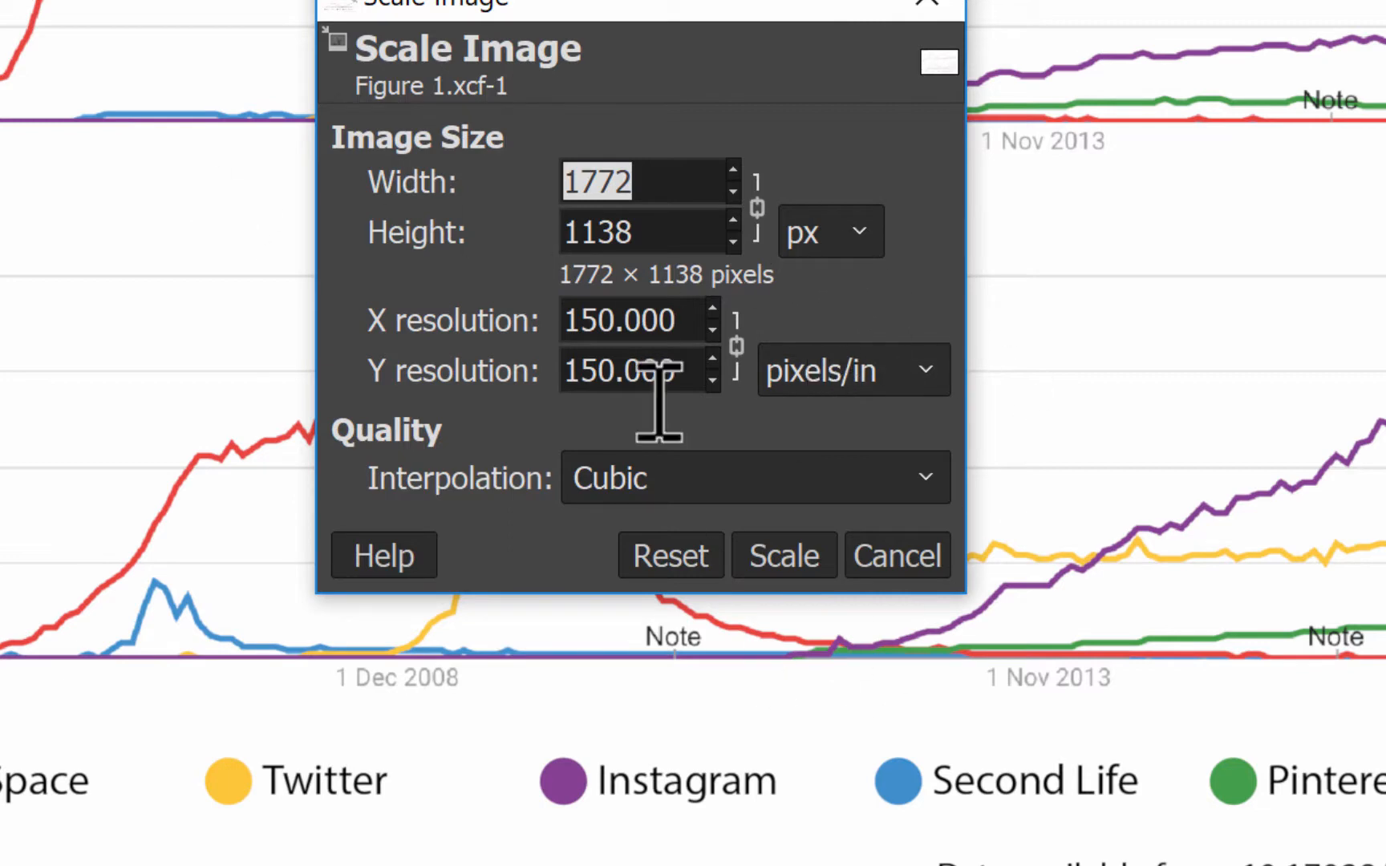
{"action": "mouse_move", "coordinate": [826, 234]}
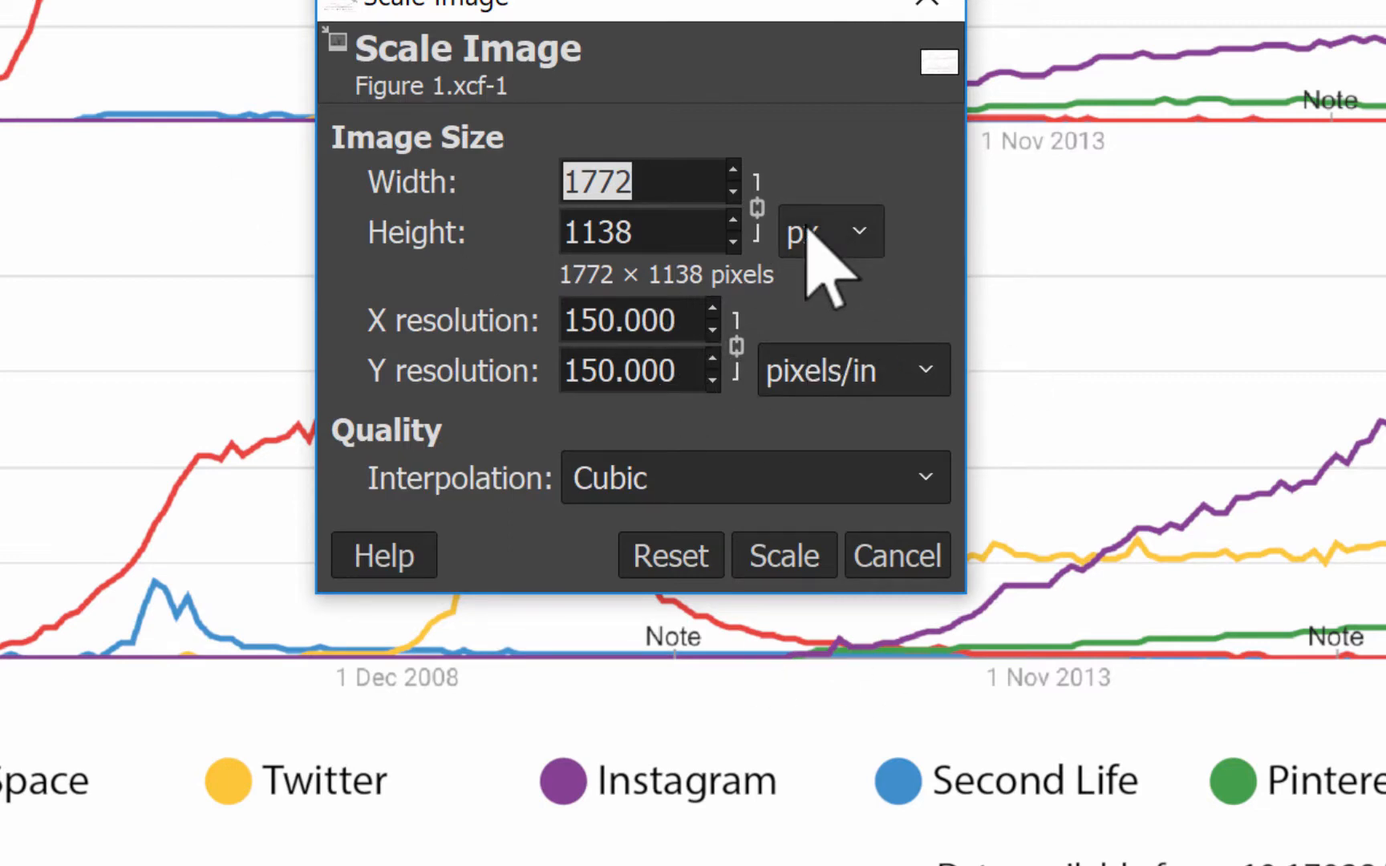
Set units to cm and resolution to 300 pixels/in, giving 1181 × 759 px (about 10 × 6.4 cm)
{"action": "left_click", "coordinate": [828, 231]}
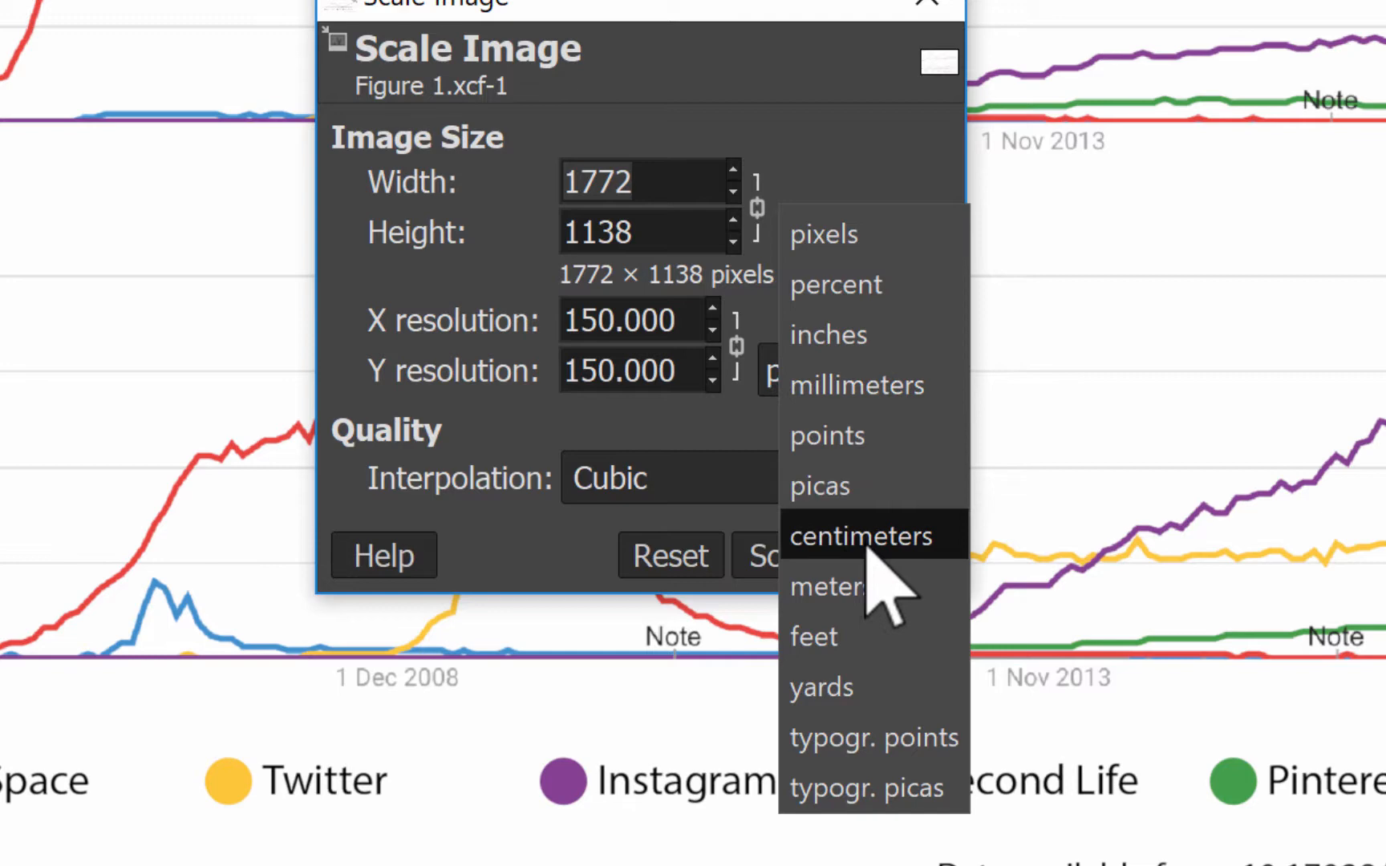
{"action": "left_click", "coordinate": [860, 535]}
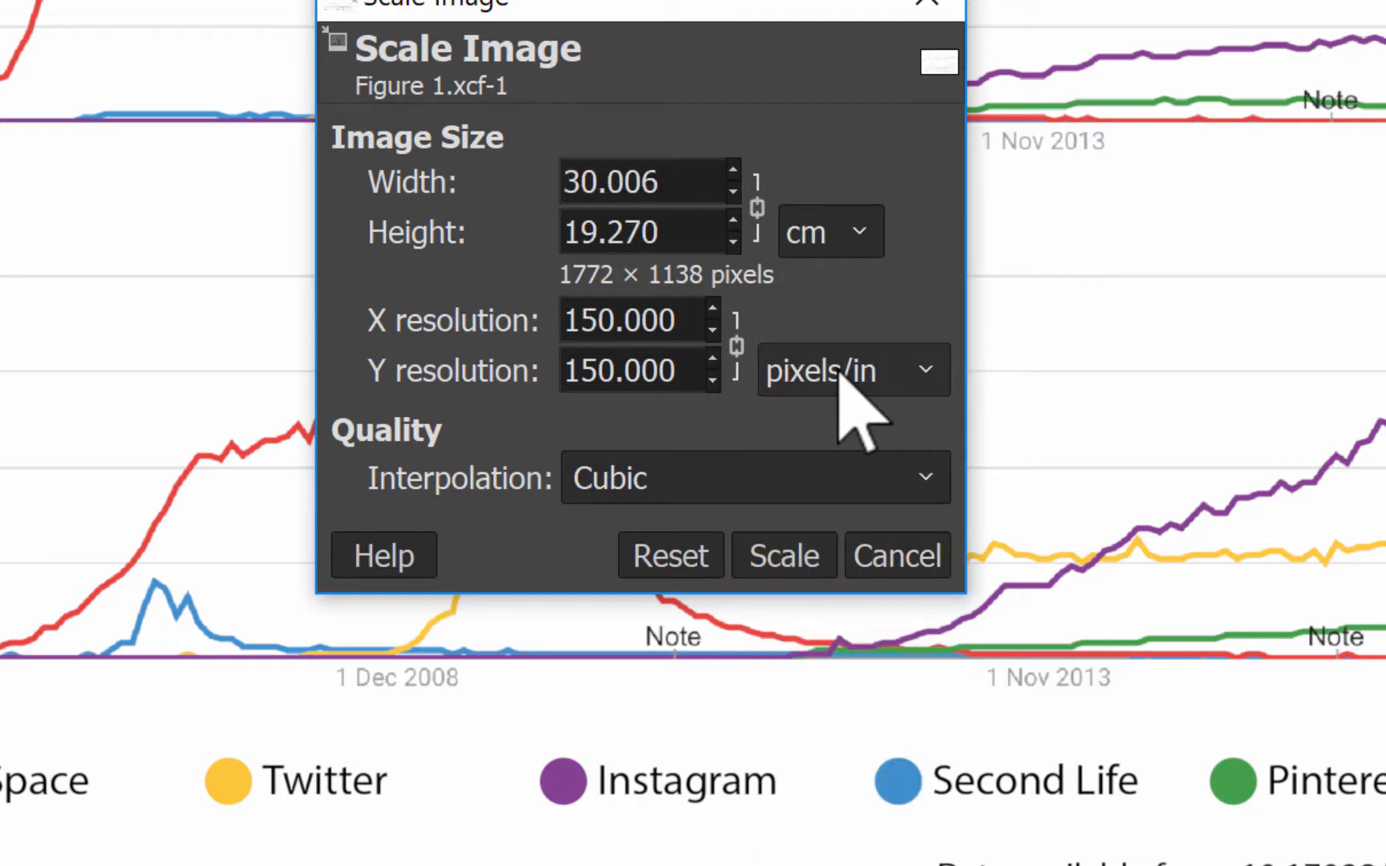
{"action": "mouse_move", "coordinate": [902, 627]}
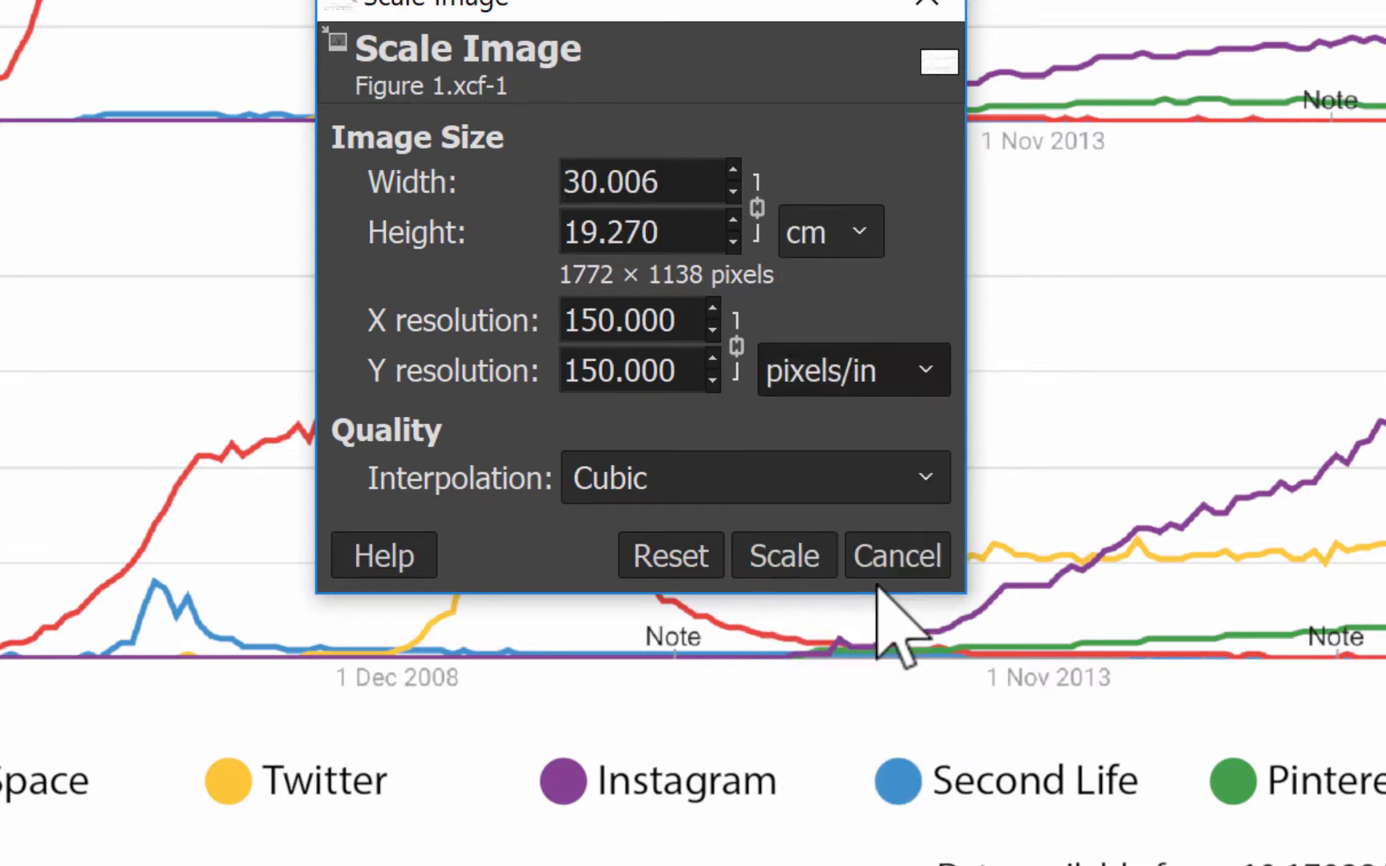
{"action": "left_click", "coordinate": [851, 368]}
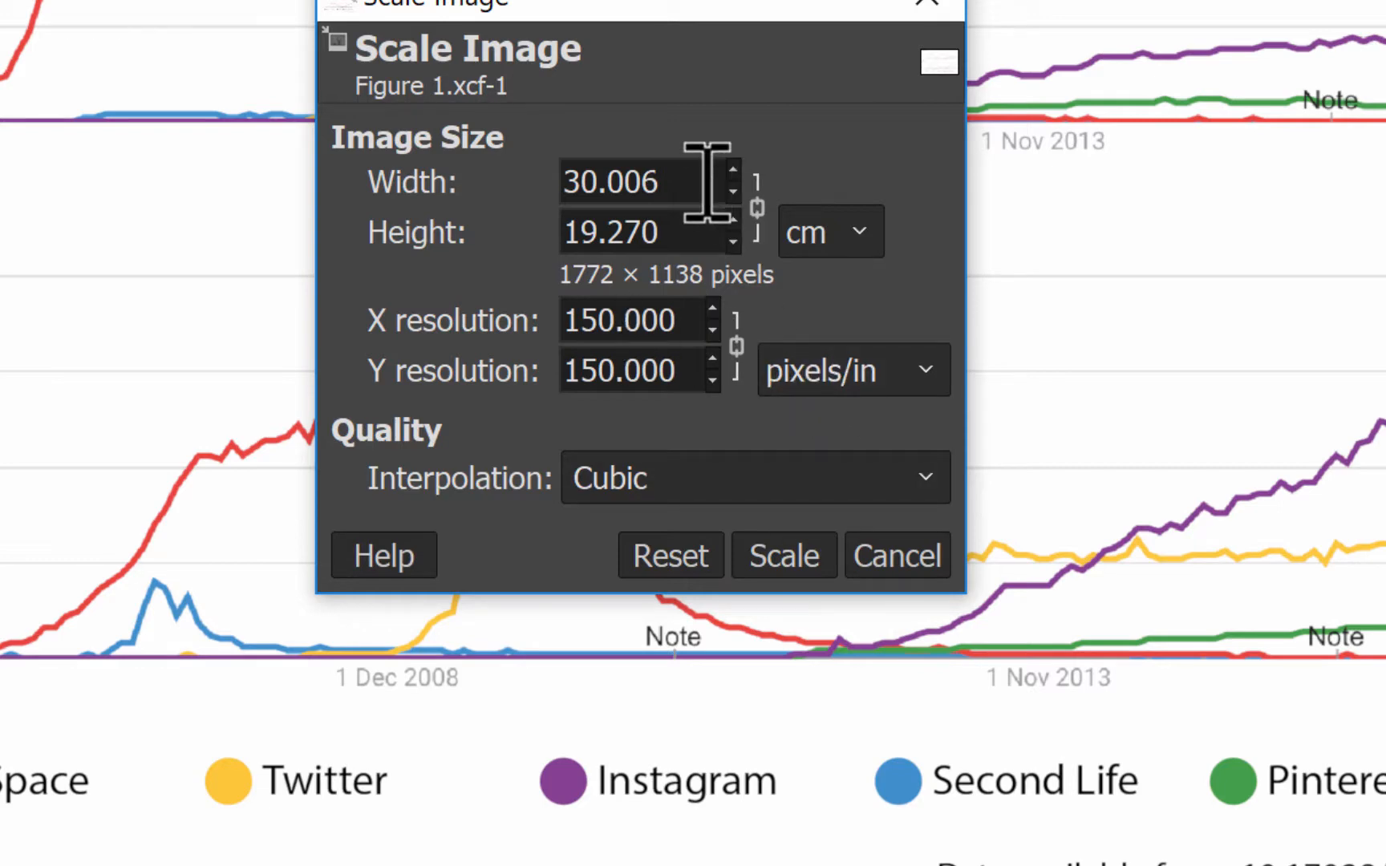
{"action": "type", "text": "200"}
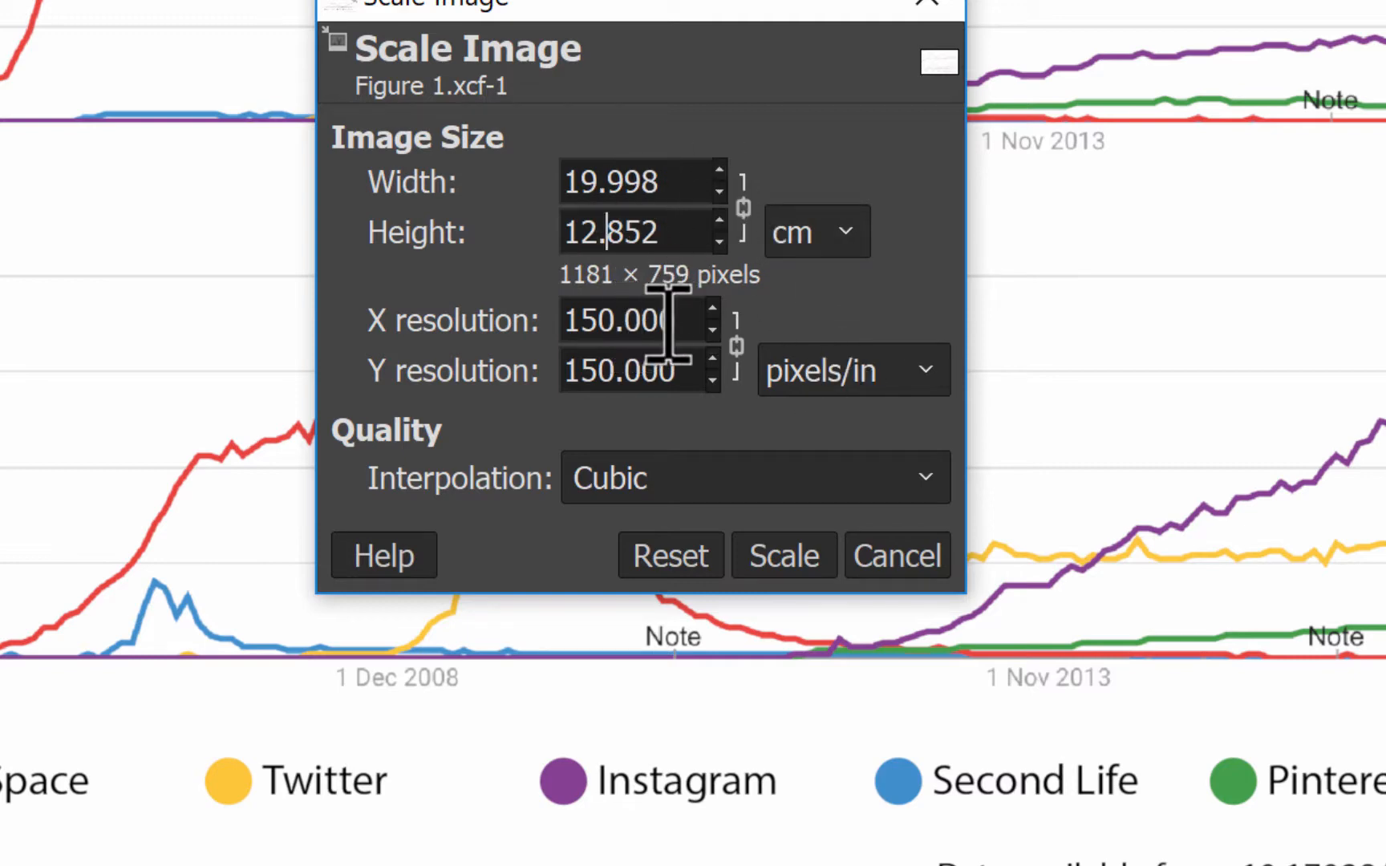
{"action": "type", "text": "300"}
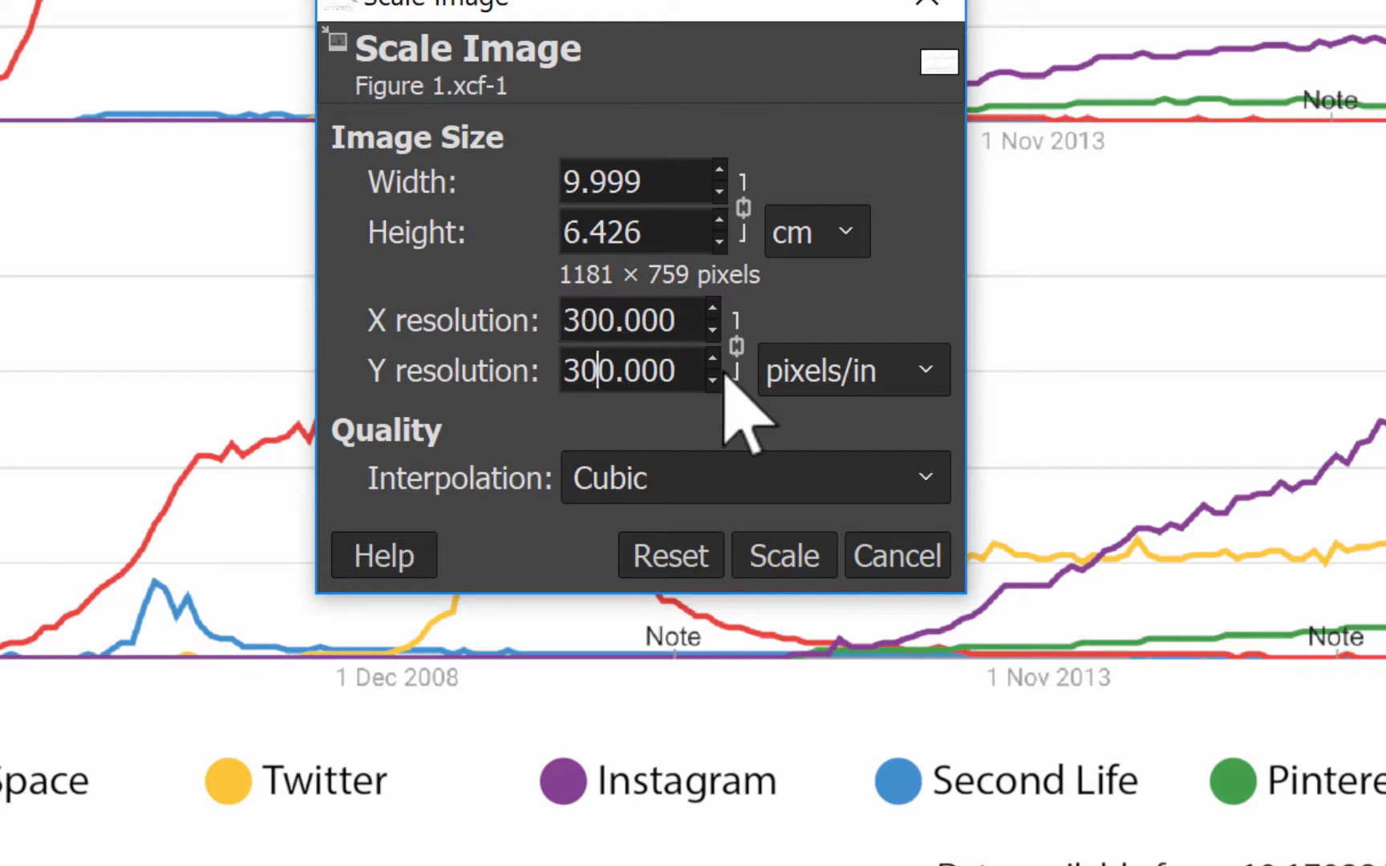
{"action": "mouse_move", "coordinate": [662, 181]}
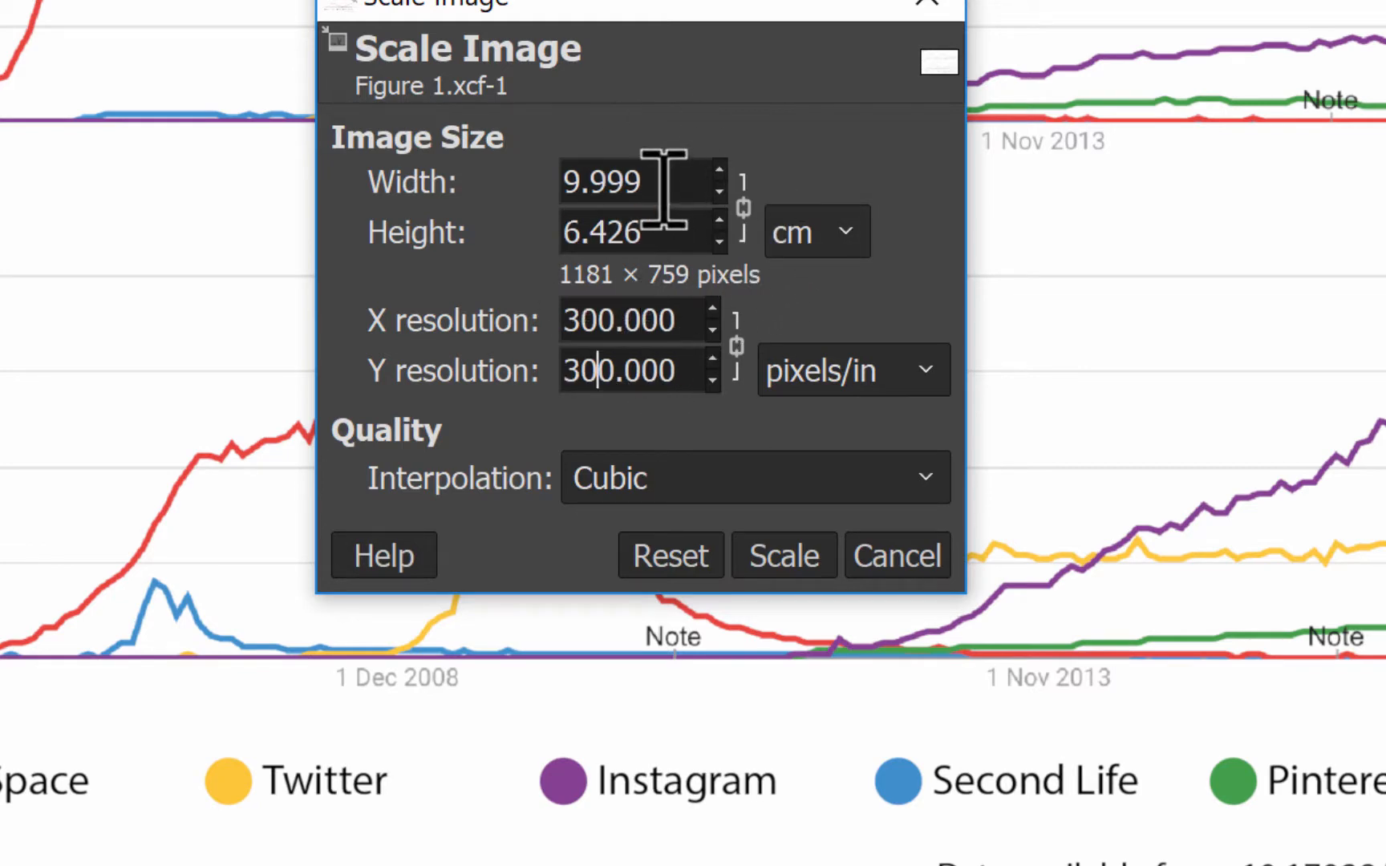
{"action": "mouse_move", "coordinate": [769, 522]}
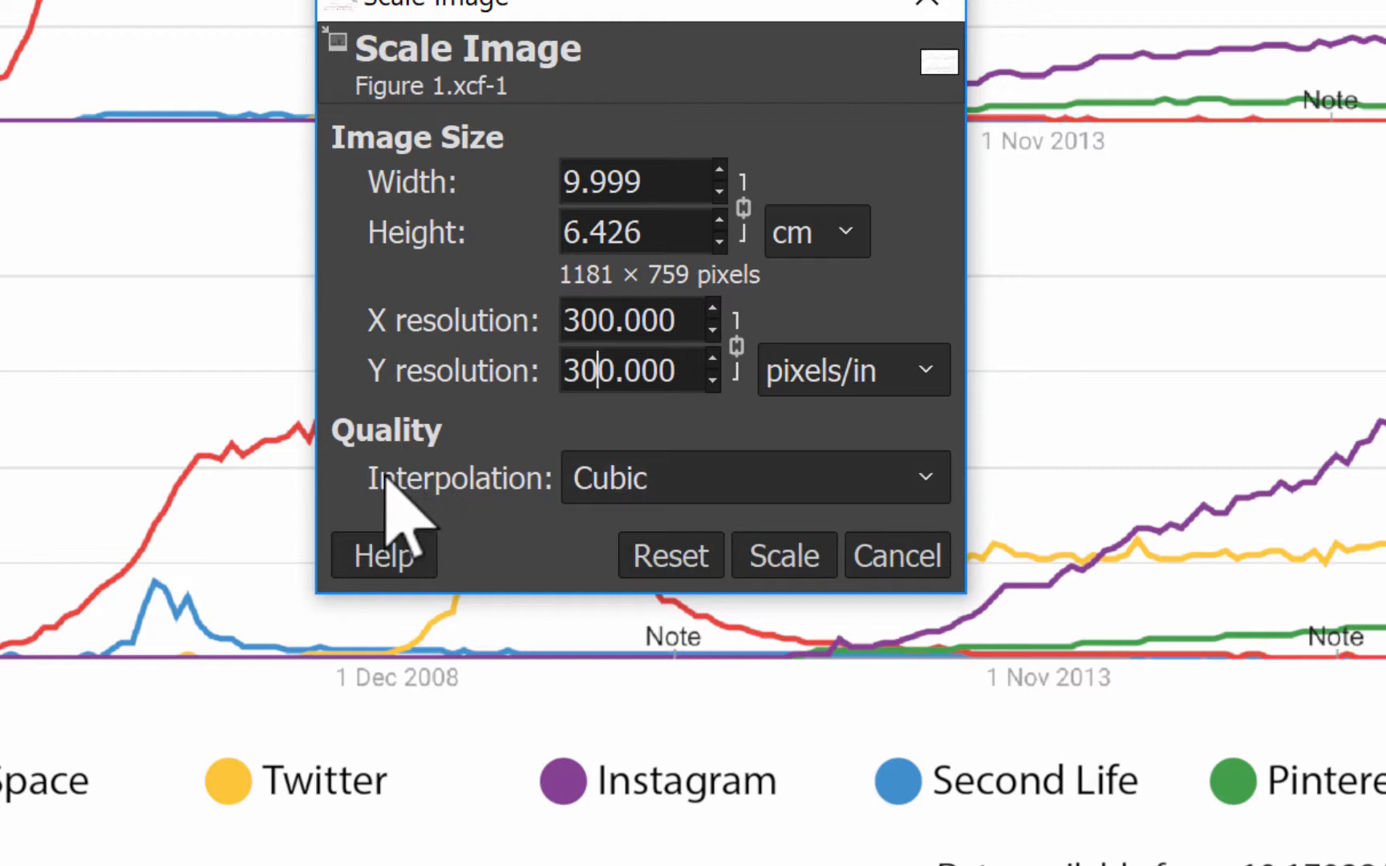
Scale the chart to 1181 × 759 px using Cubic interpolation
{"action": "left_click", "coordinate": [756, 478]}
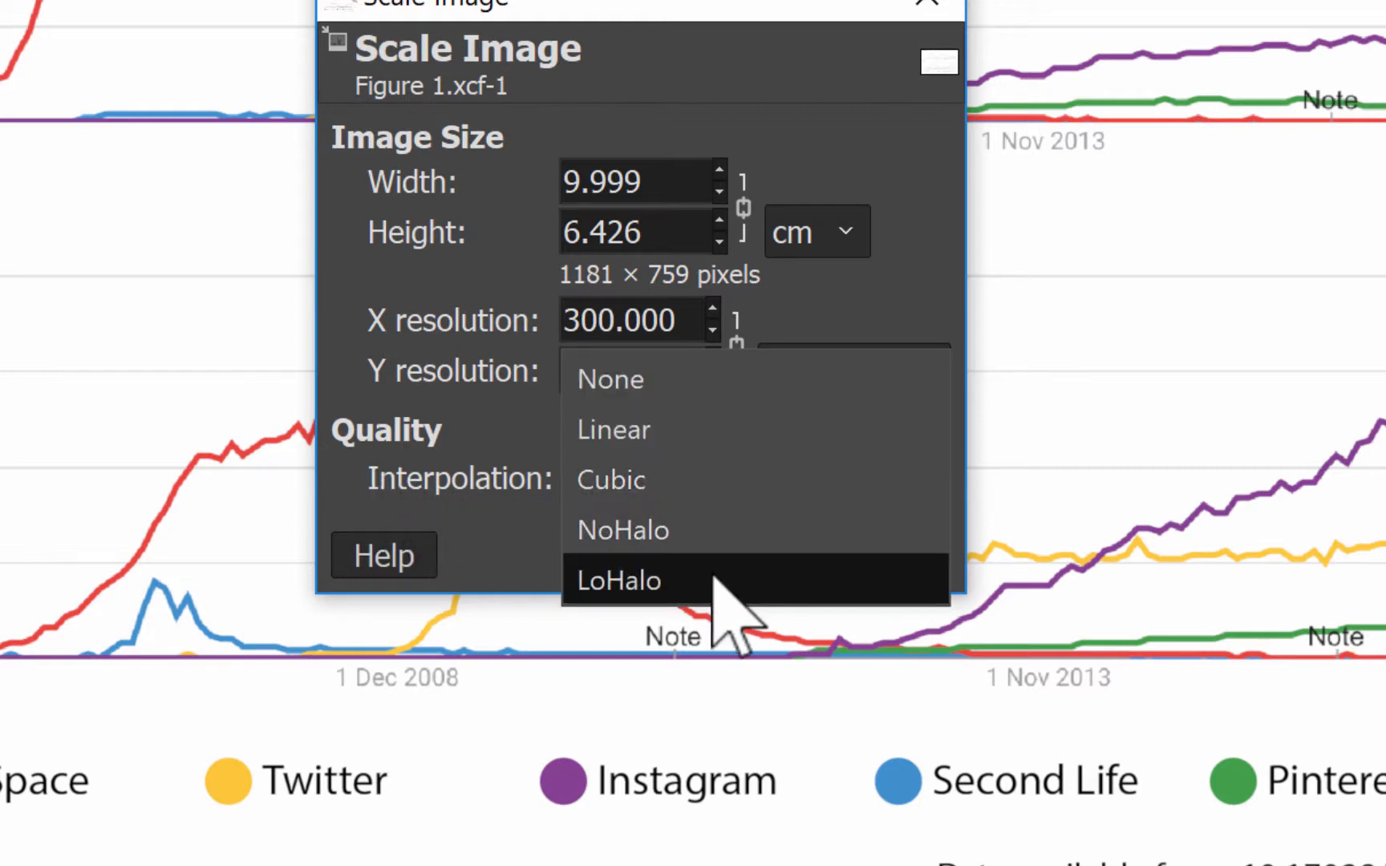
{"action": "mouse_move", "coordinate": [751, 531]}
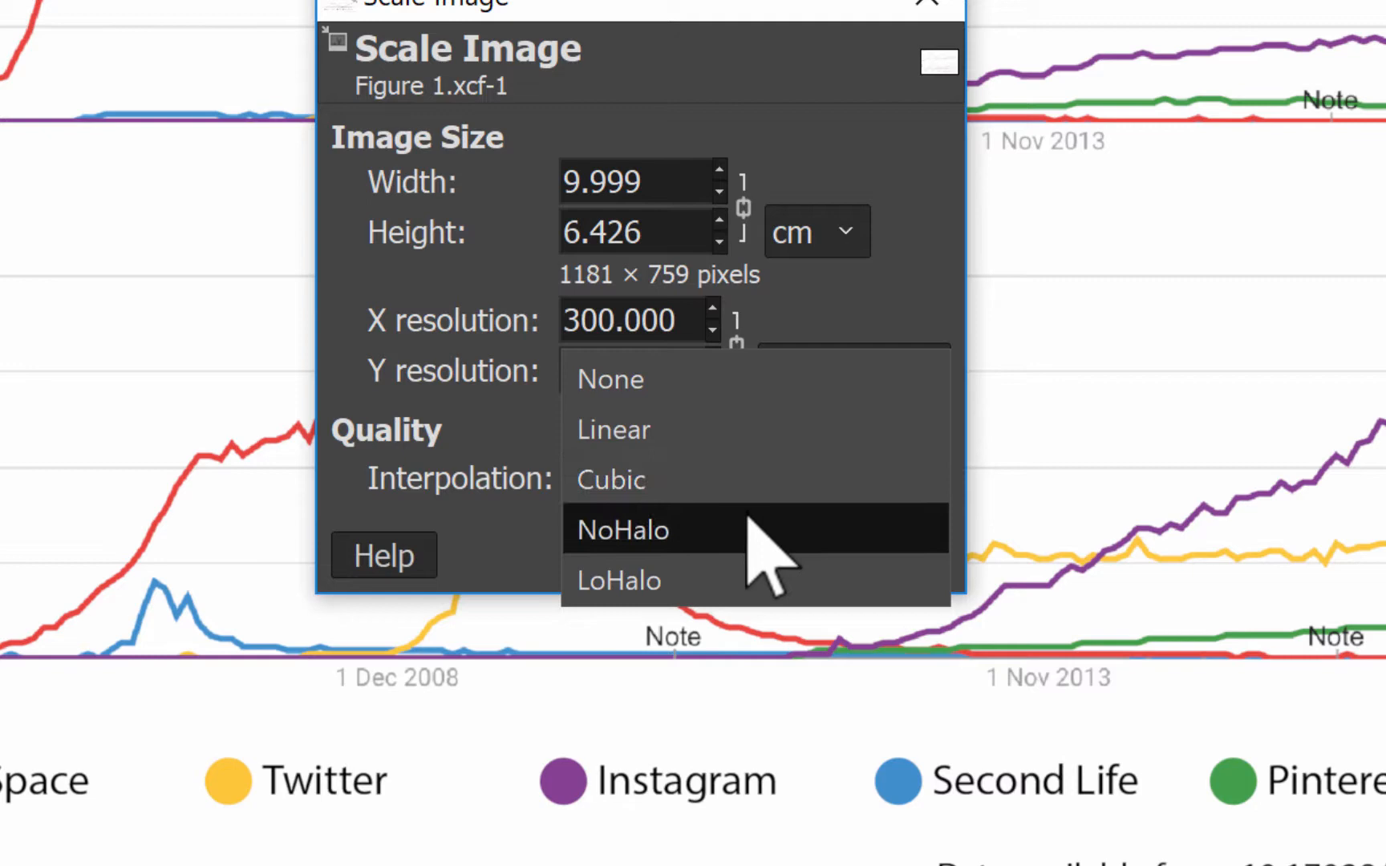
{"action": "mouse_move", "coordinate": [765, 552]}
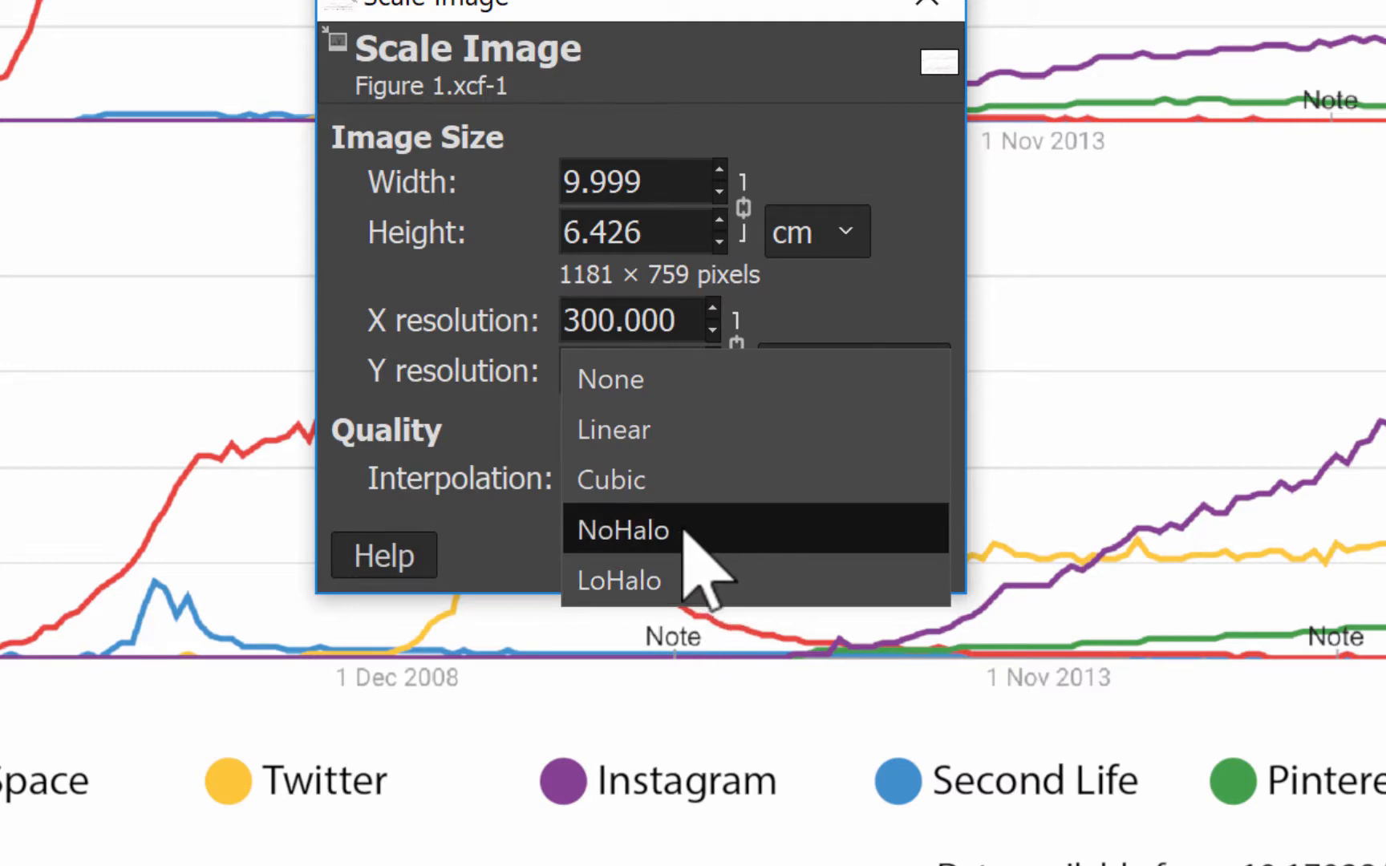
{"action": "mouse_move", "coordinate": [619, 581]}
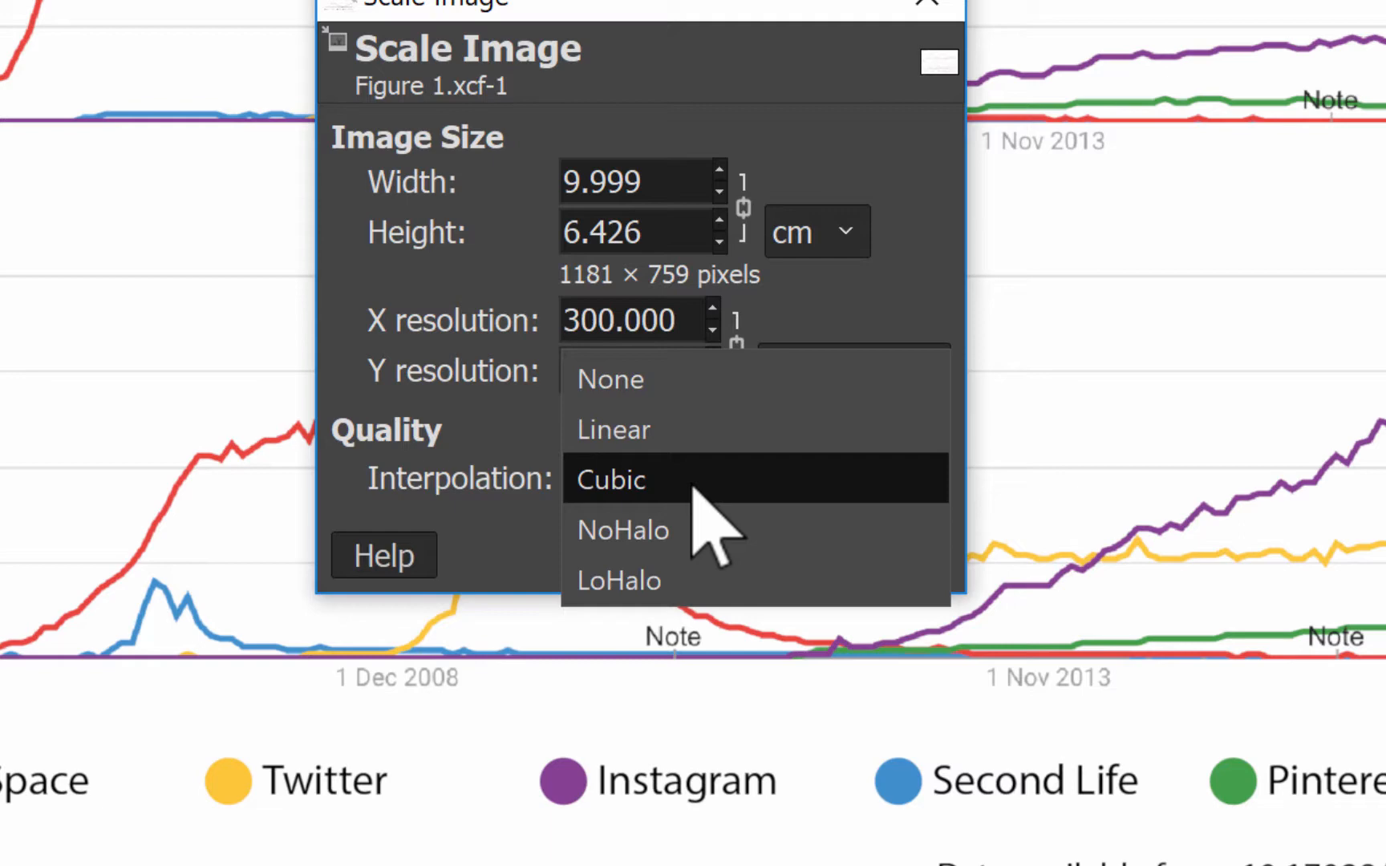
{"action": "mouse_move", "coordinate": [627, 531]}
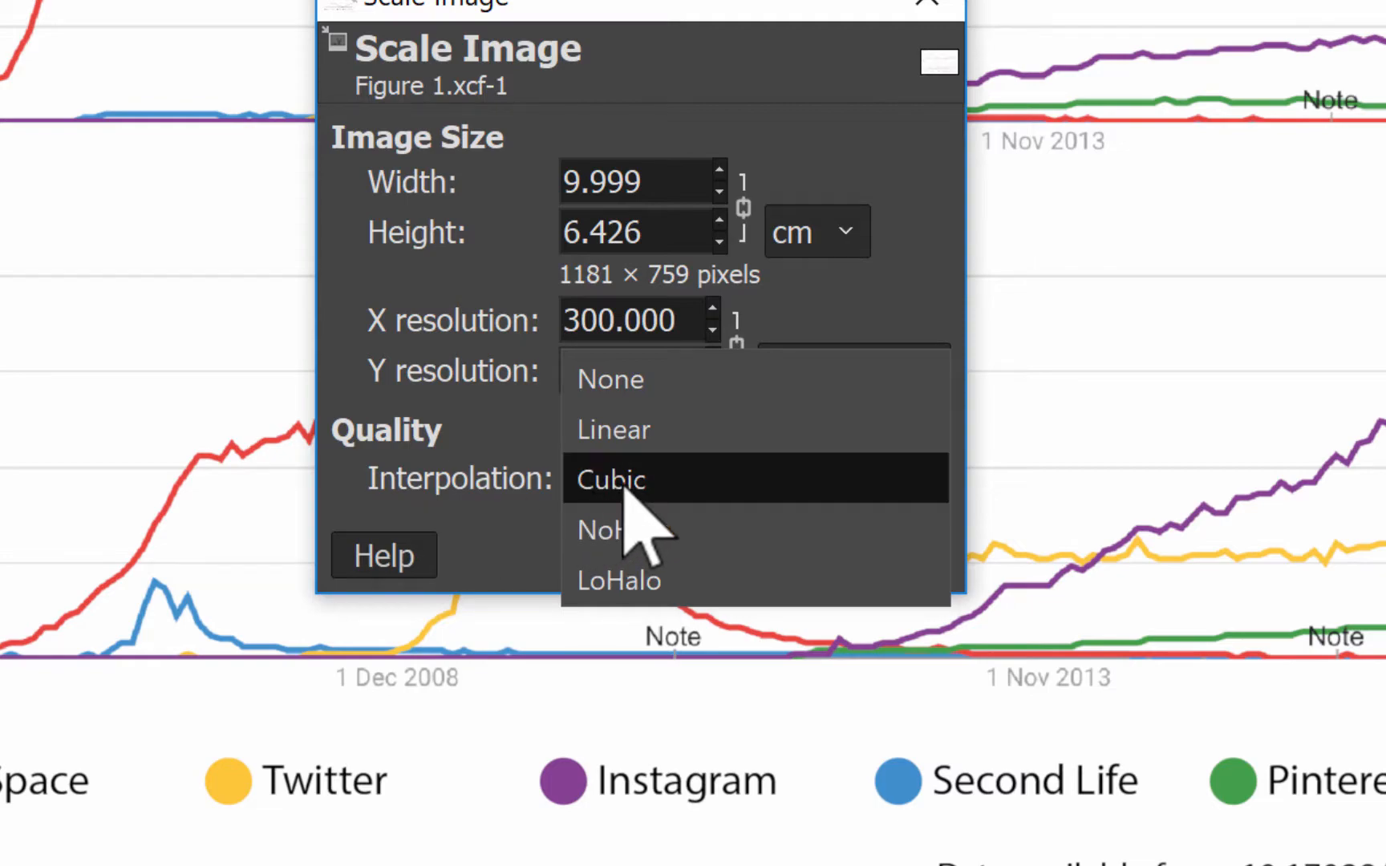
{"action": "left_click", "coordinate": [610, 480]}
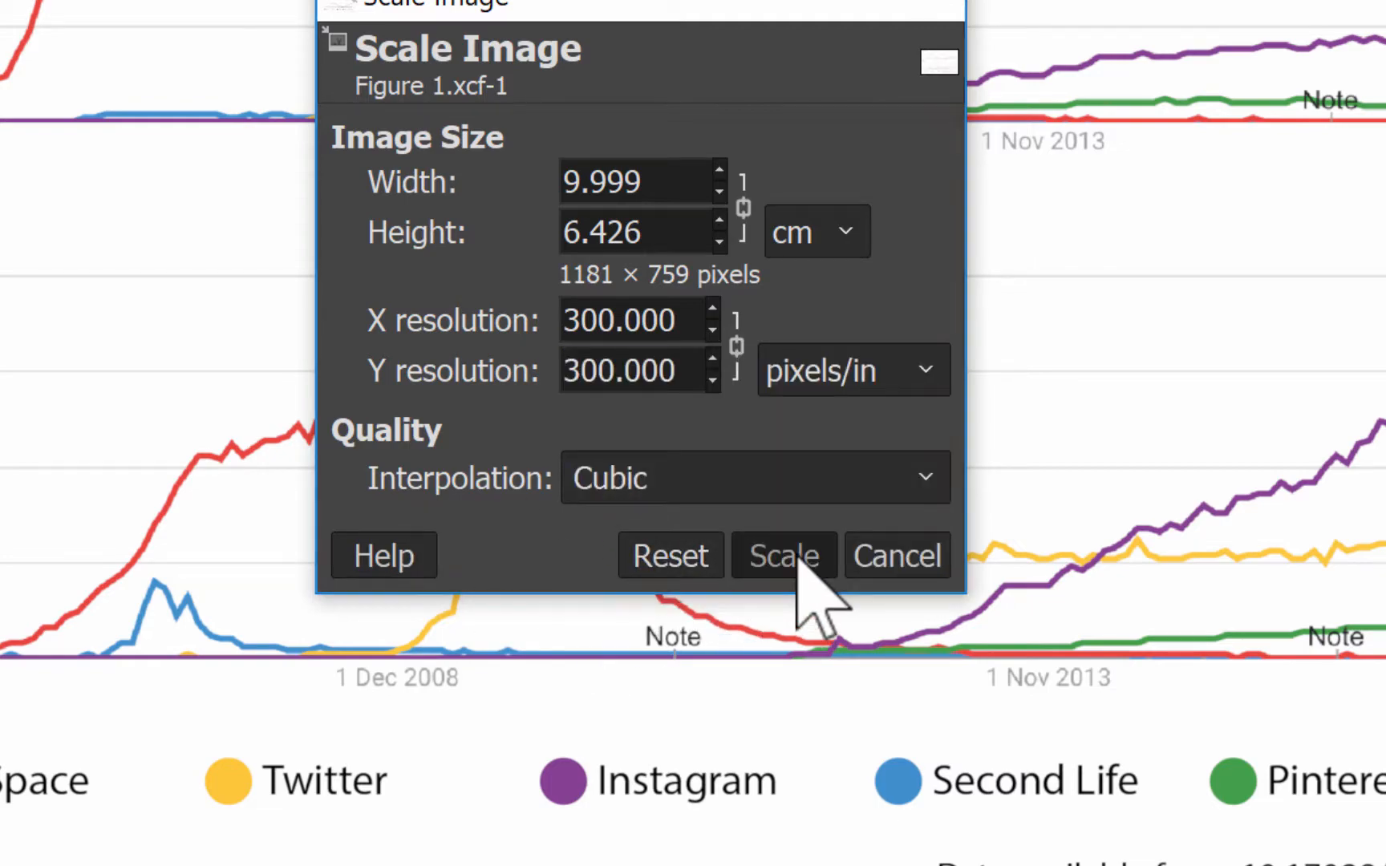
{"action": "left_click", "coordinate": [783, 556]}
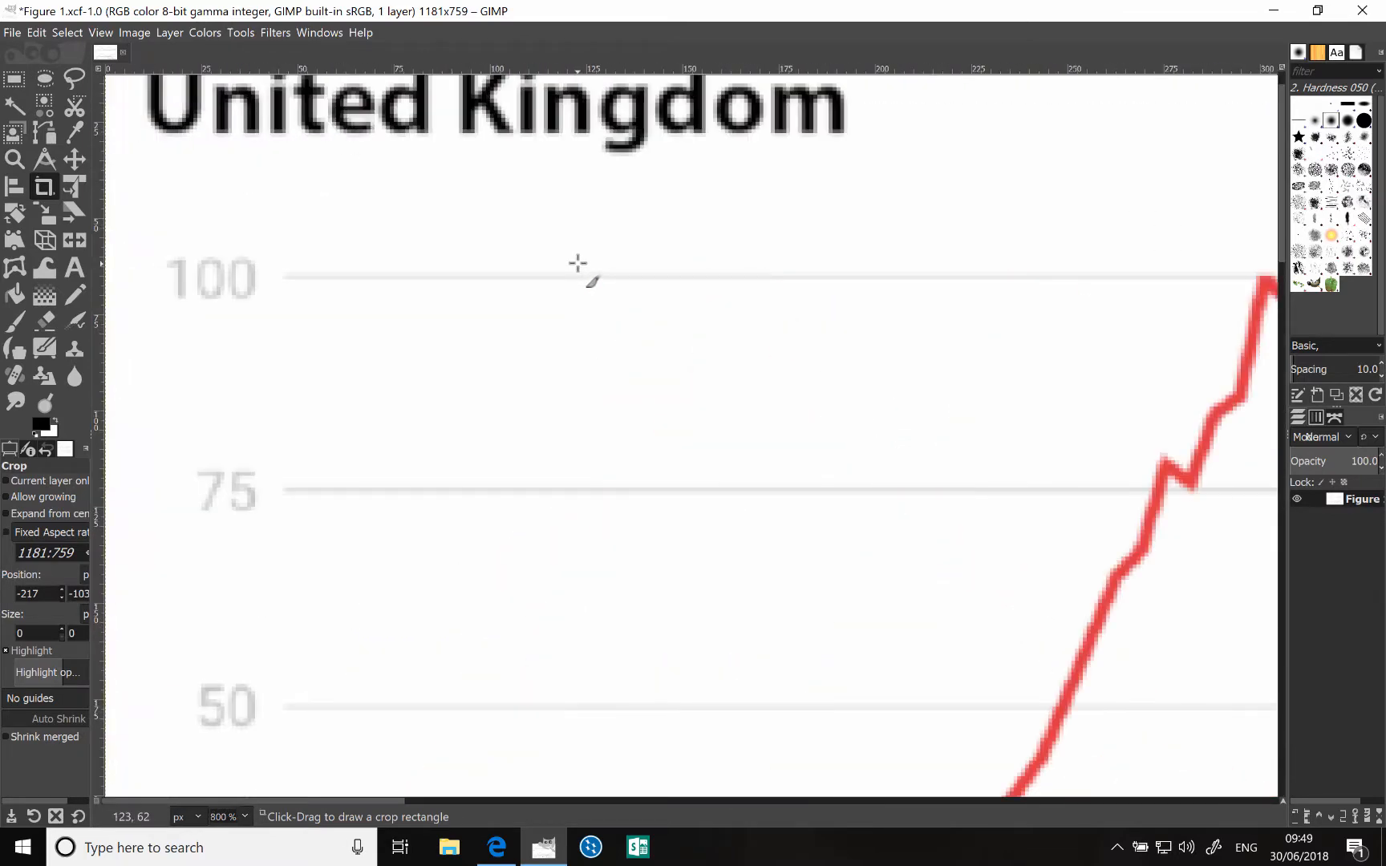
Inspect the Cubic result up close, then undo the rescale back to 1772 × 1138 px
{"action": "scroll", "scroll_direction": "down", "scroll_amount": 3}
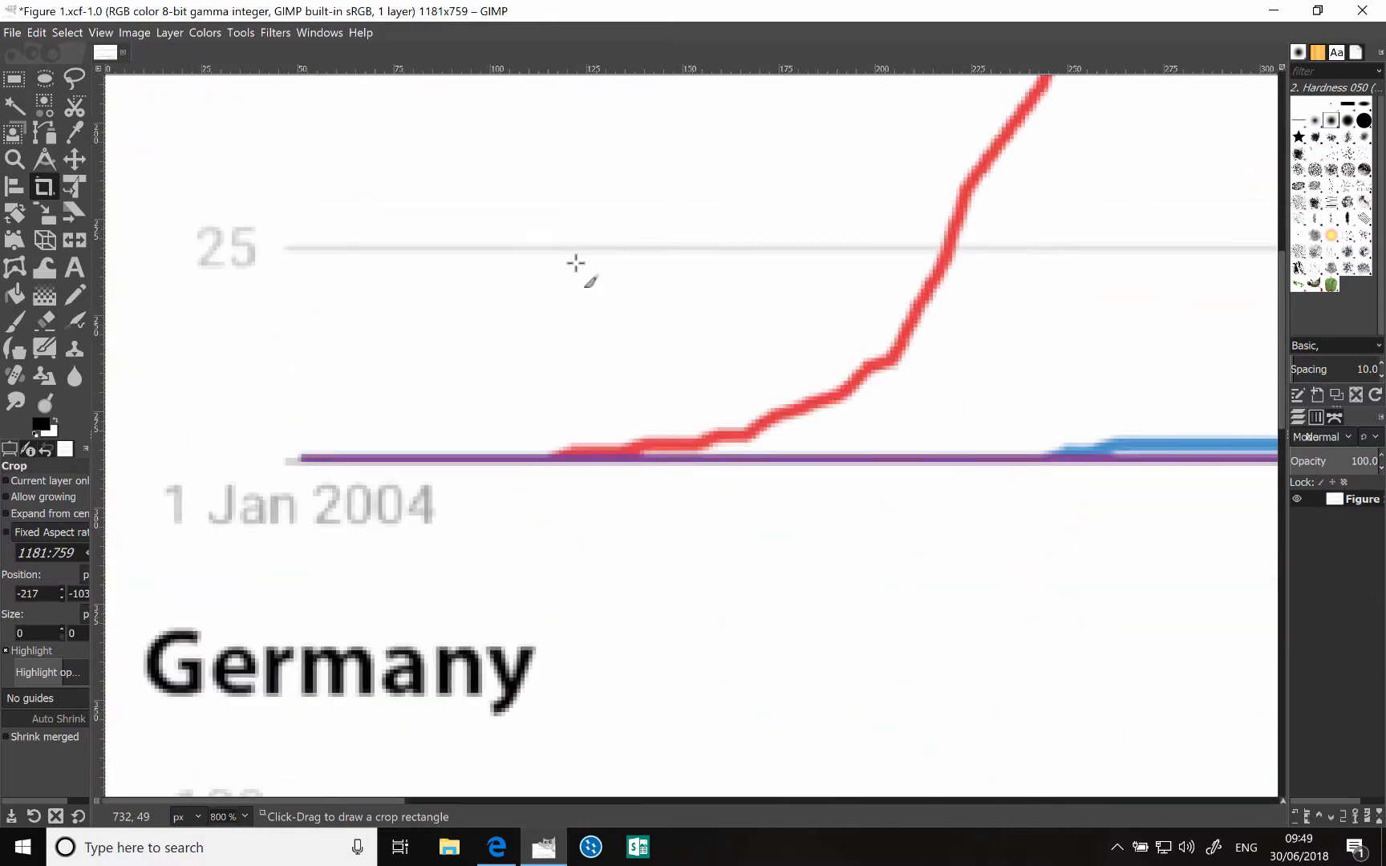
{"action": "scroll", "scroll_direction": "down", "scroll_amount": 3}
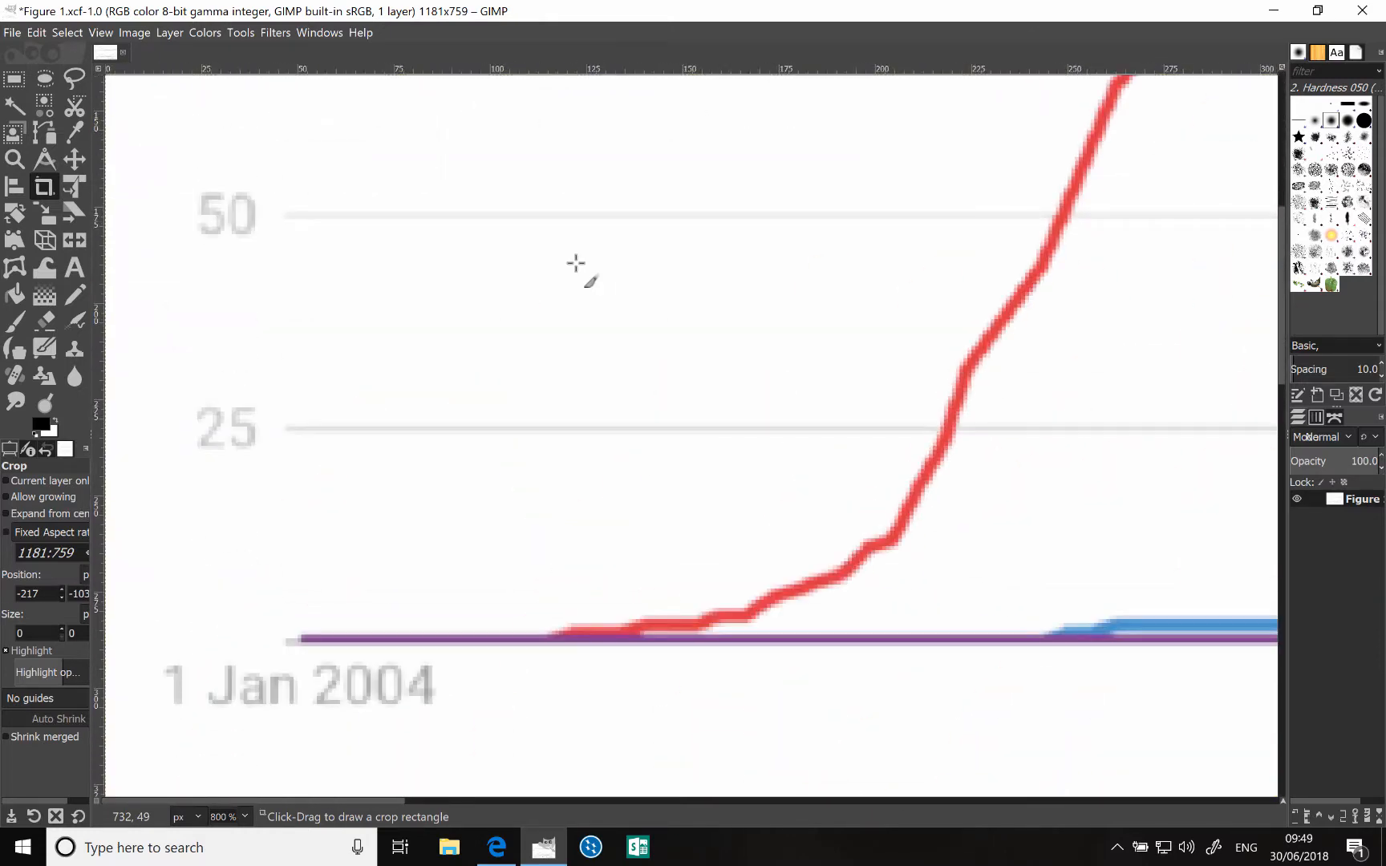
{"action": "left_click", "coordinate": [37, 32]}
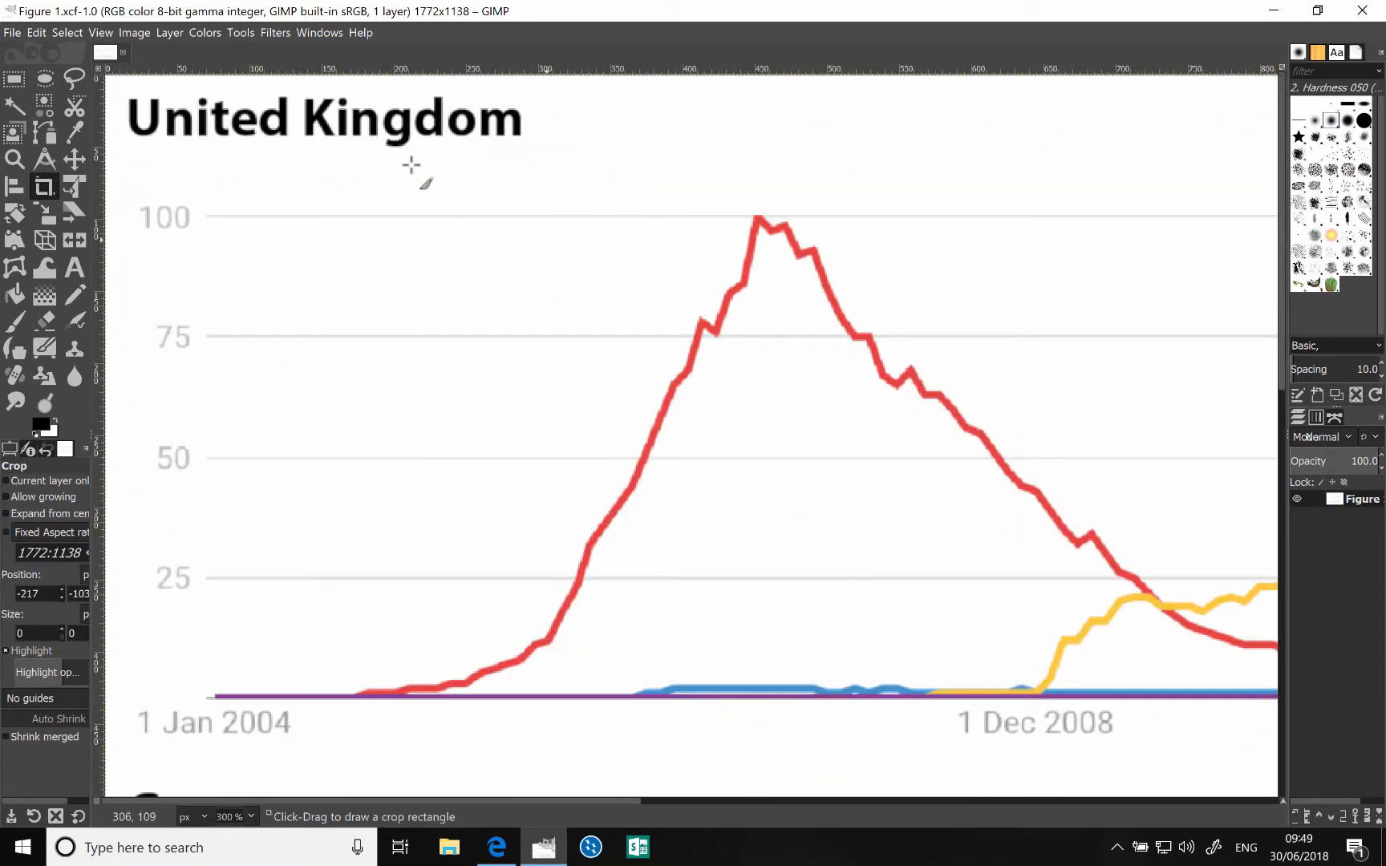
{"action": "left_click", "coordinate": [134, 32]}
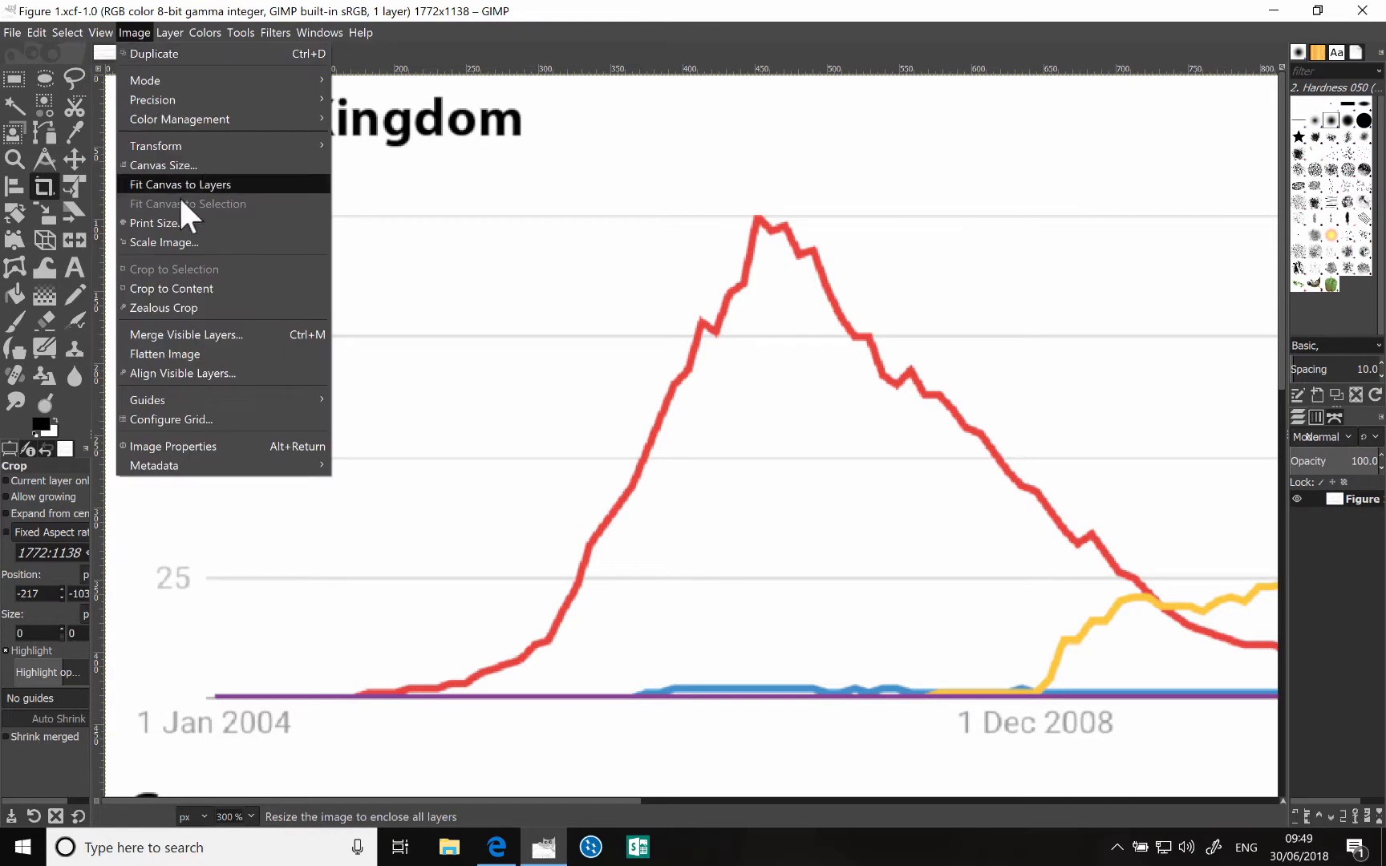
Rescale to 1181 × 759 px at 300 pixels/in in cm units, using LoHalo interpolation
{"action": "left_click", "coordinate": [162, 242]}
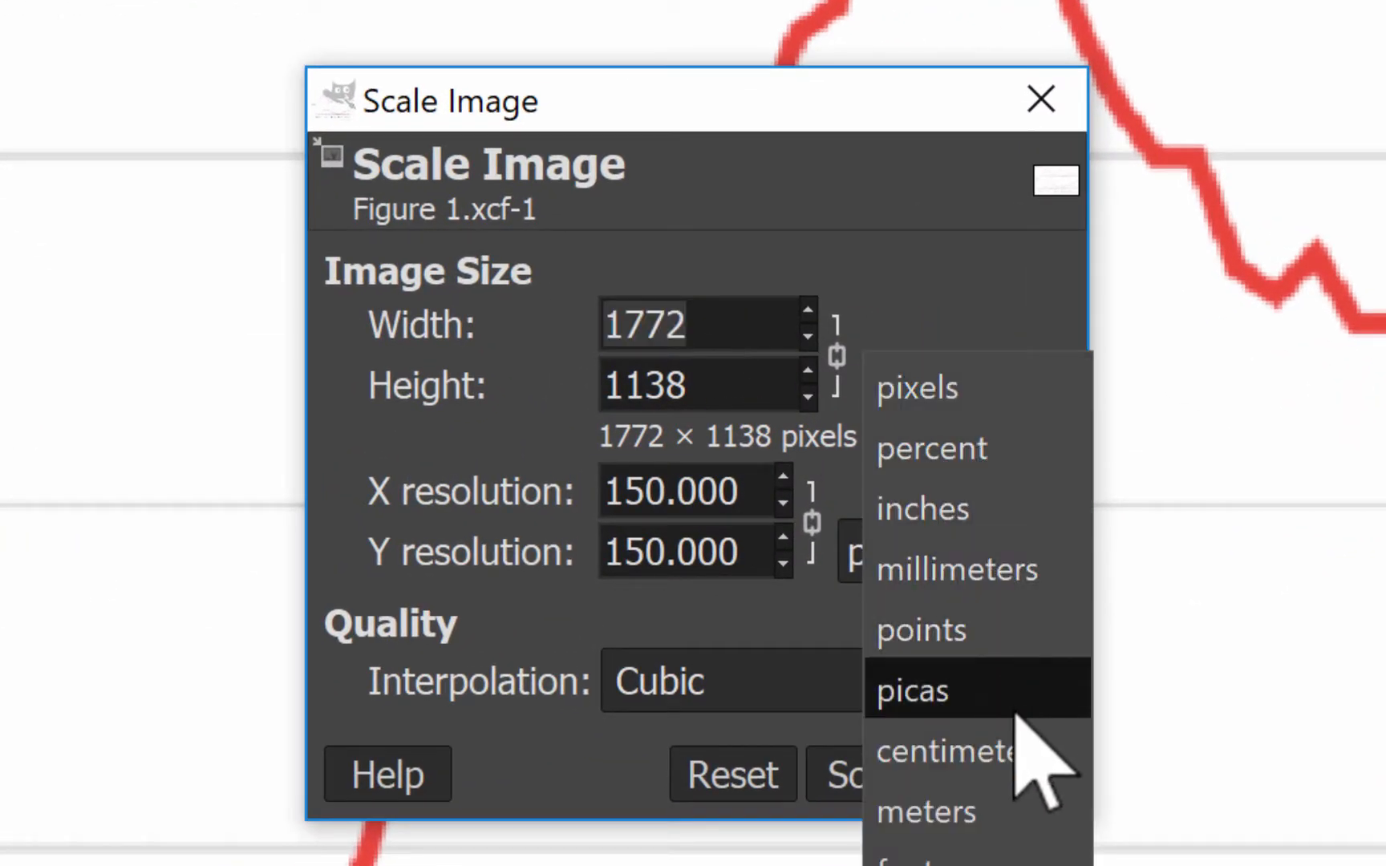
{"action": "left_click", "coordinate": [947, 752]}
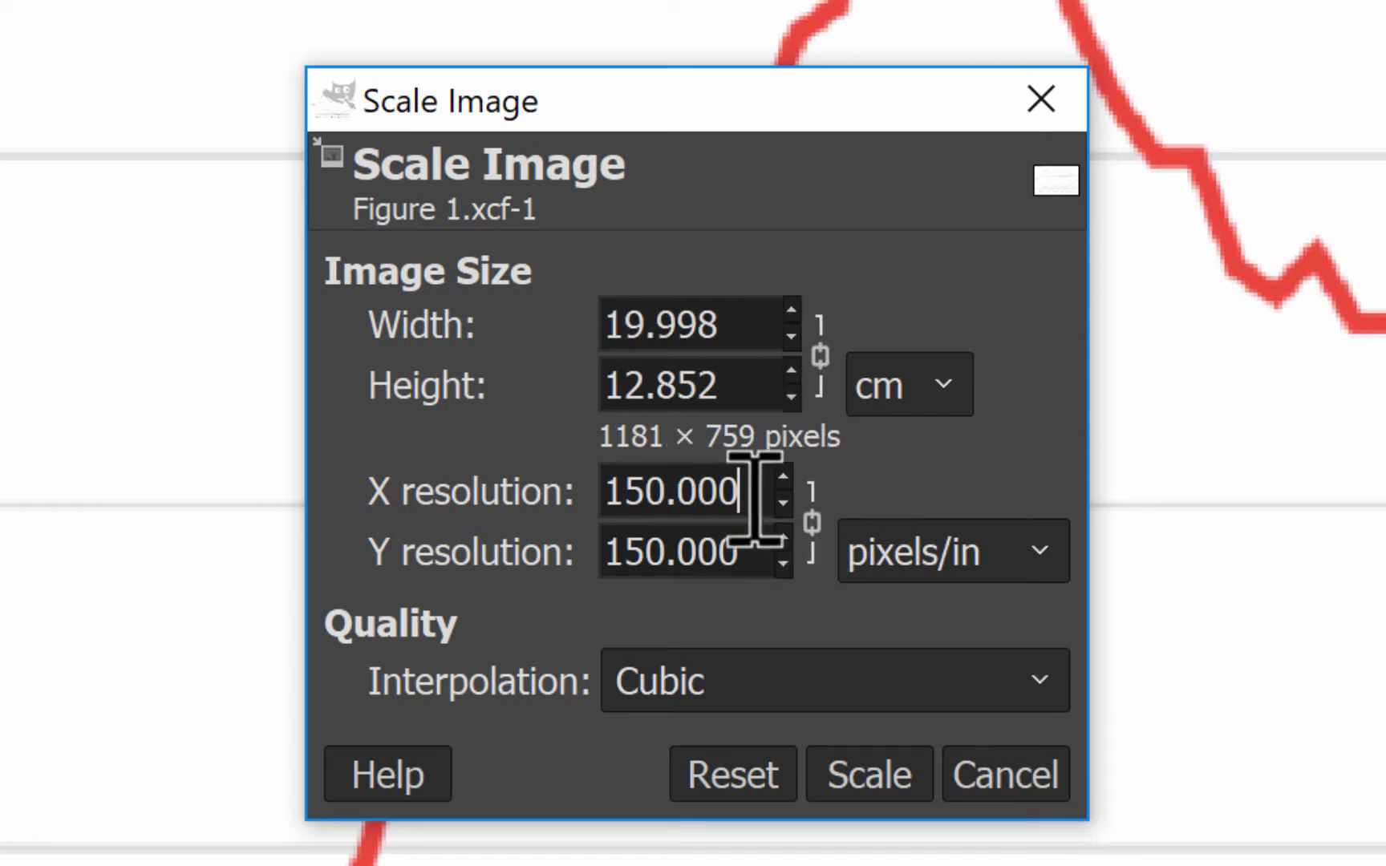
{"action": "type", "text": "300"}
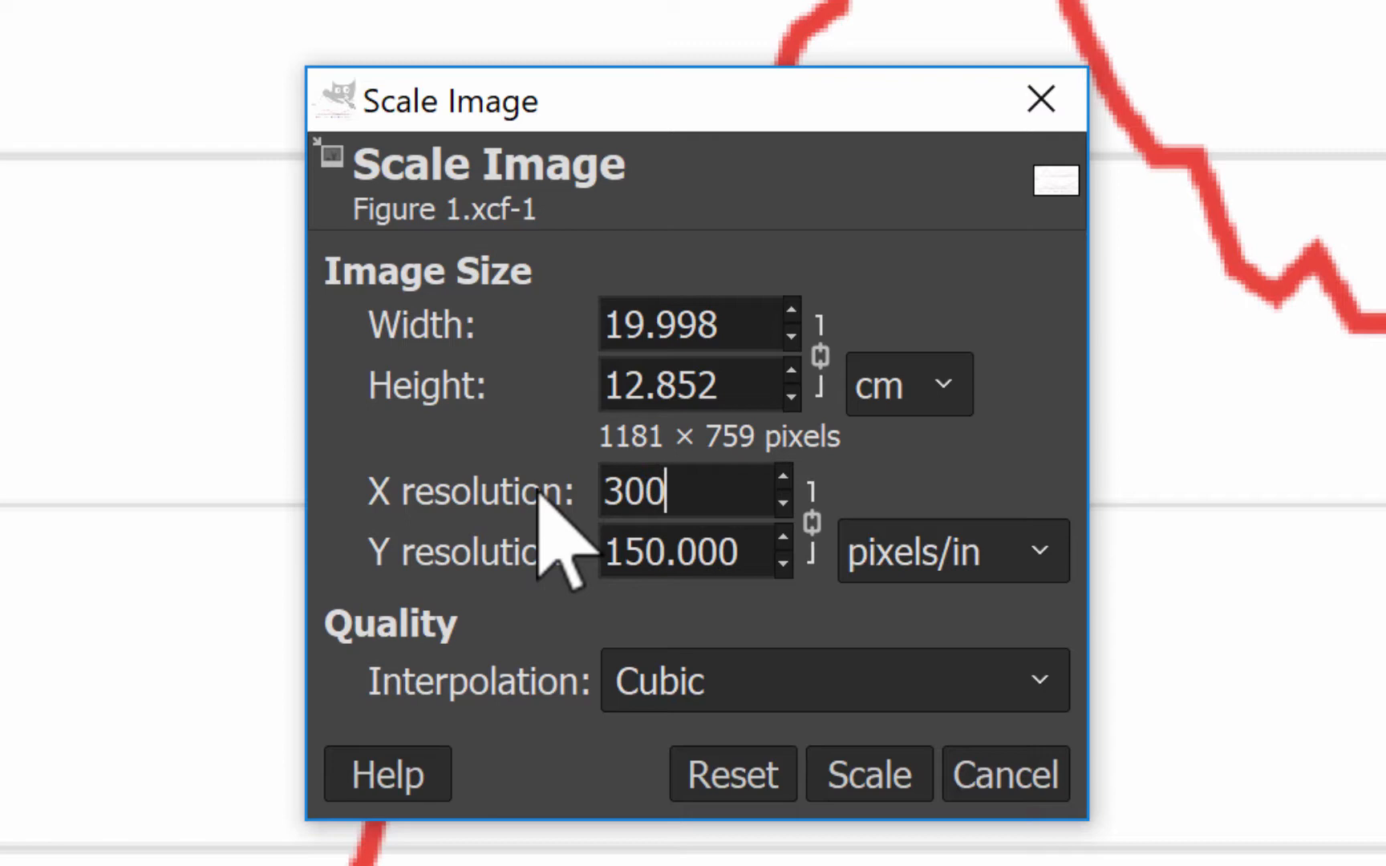
{"action": "left_click", "coordinate": [832, 681]}
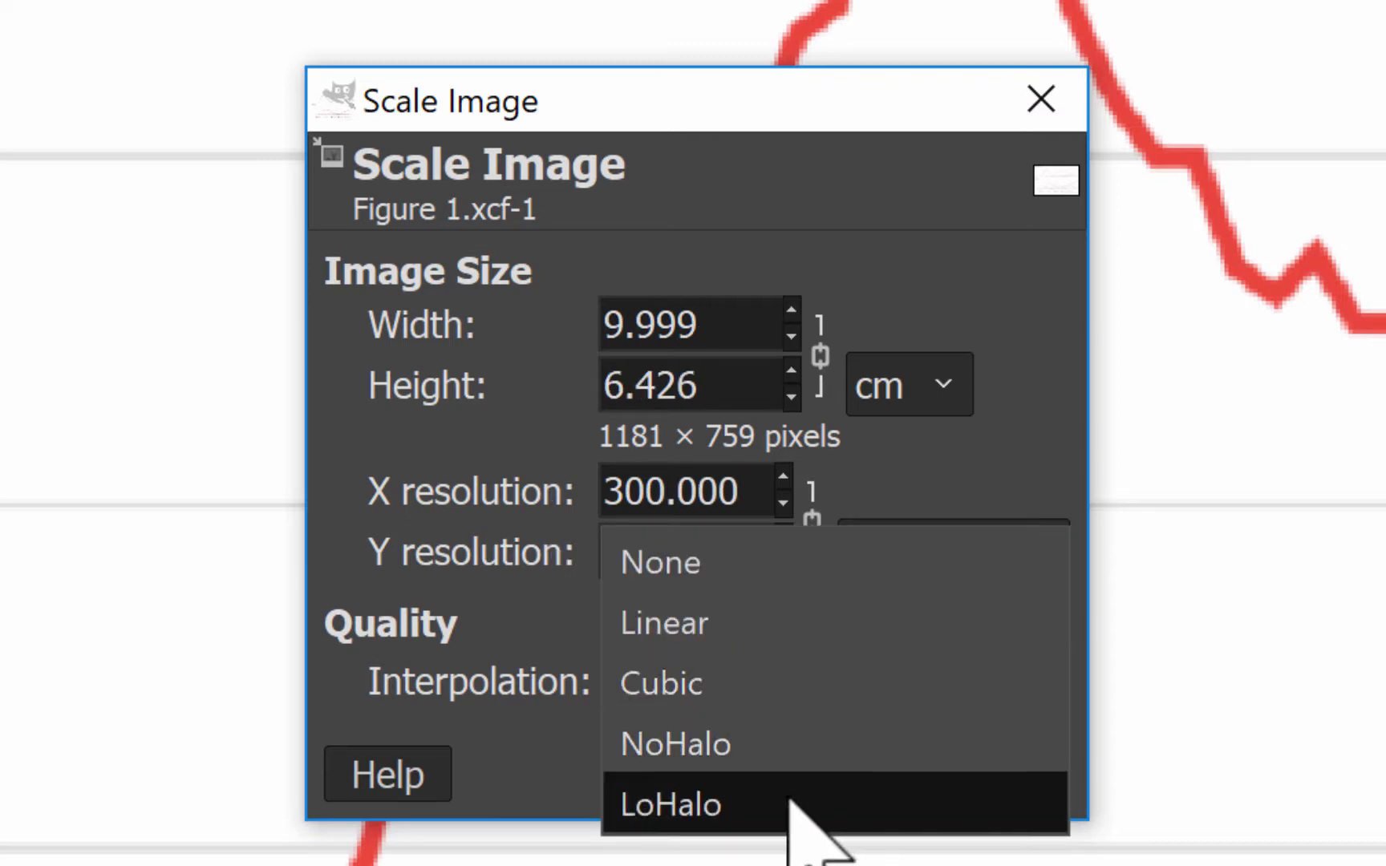
{"action": "left_click", "coordinate": [669, 802]}
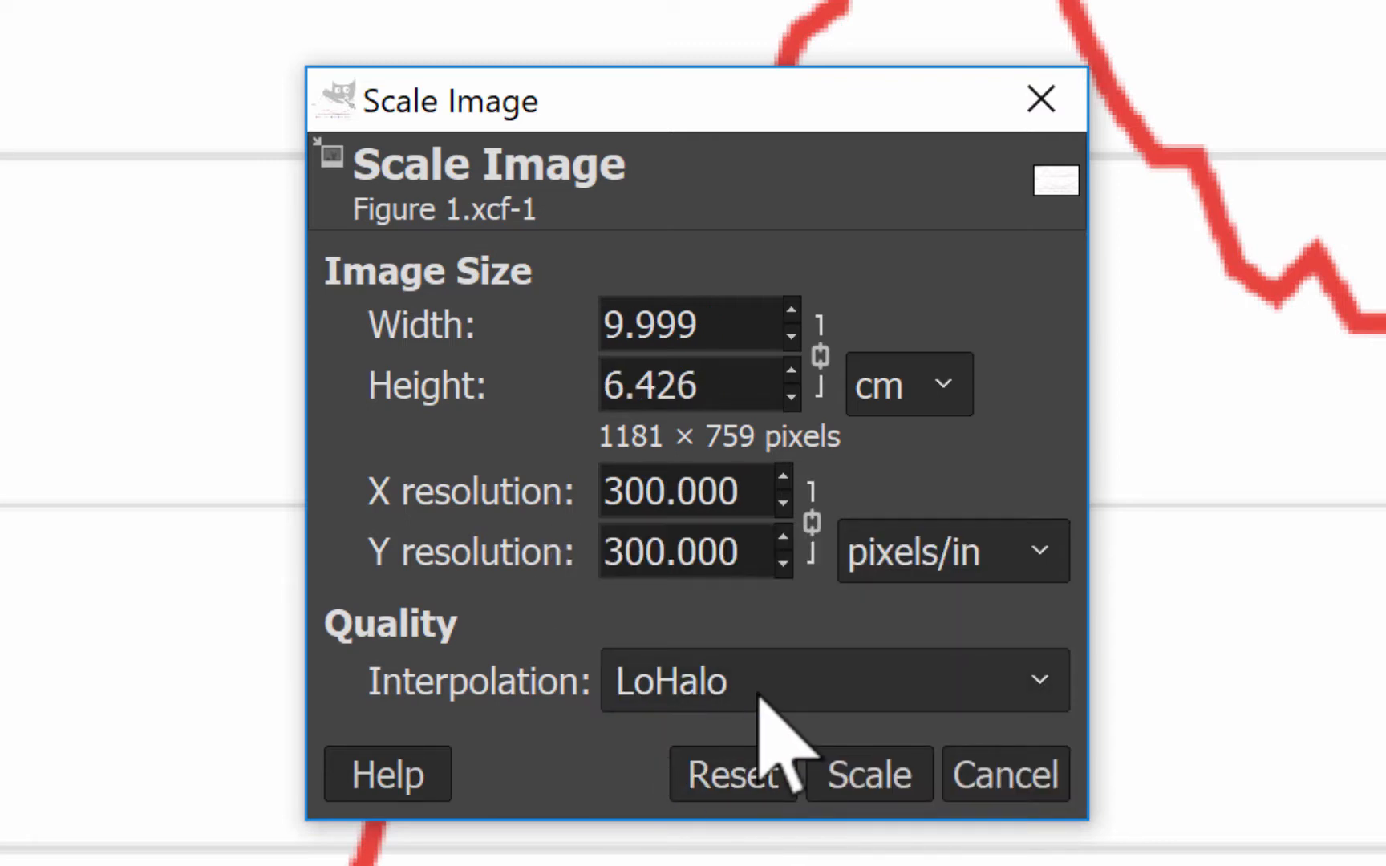
{"action": "mouse_move", "coordinate": [869, 775]}
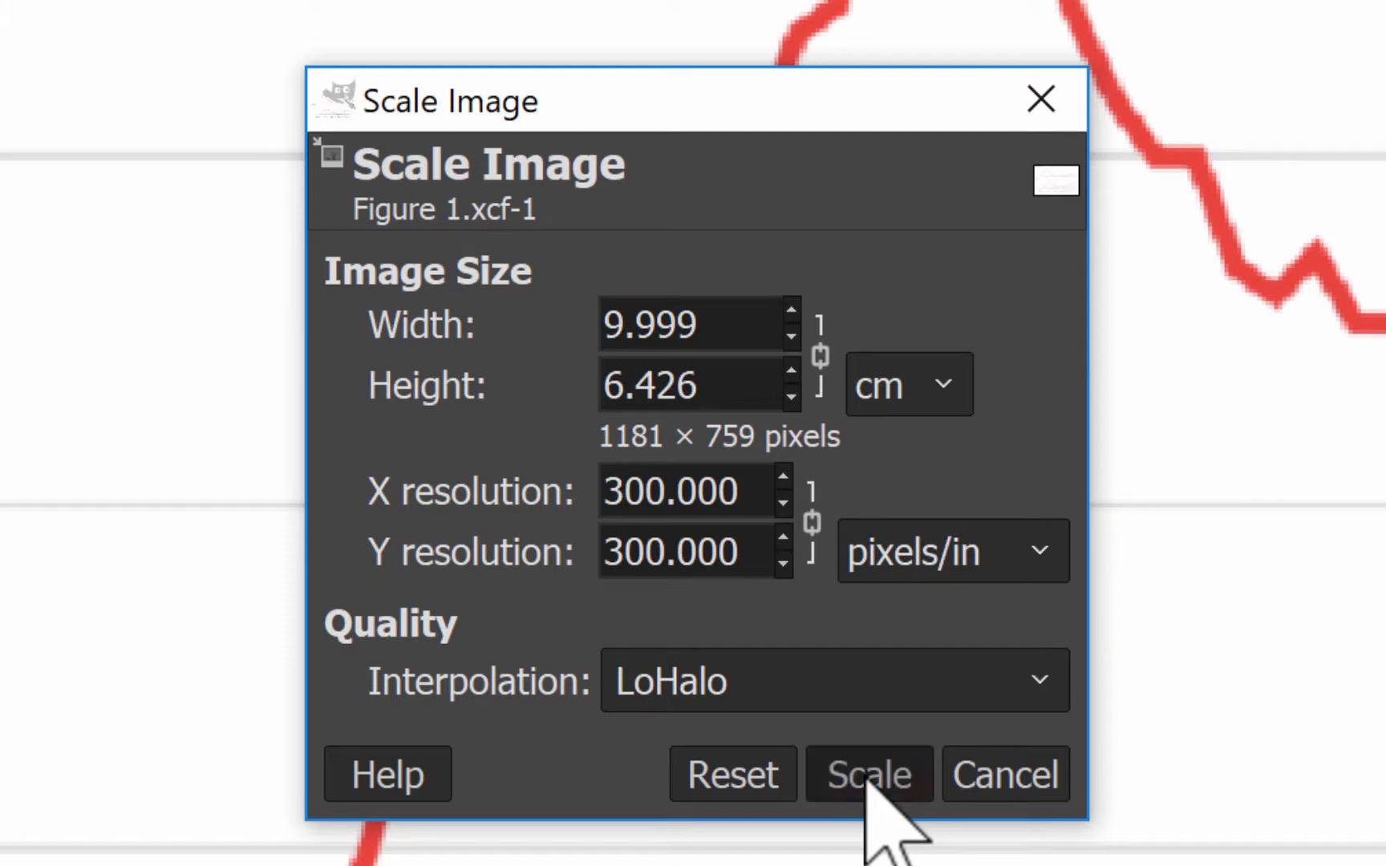
{"action": "left_click", "coordinate": [868, 775]}
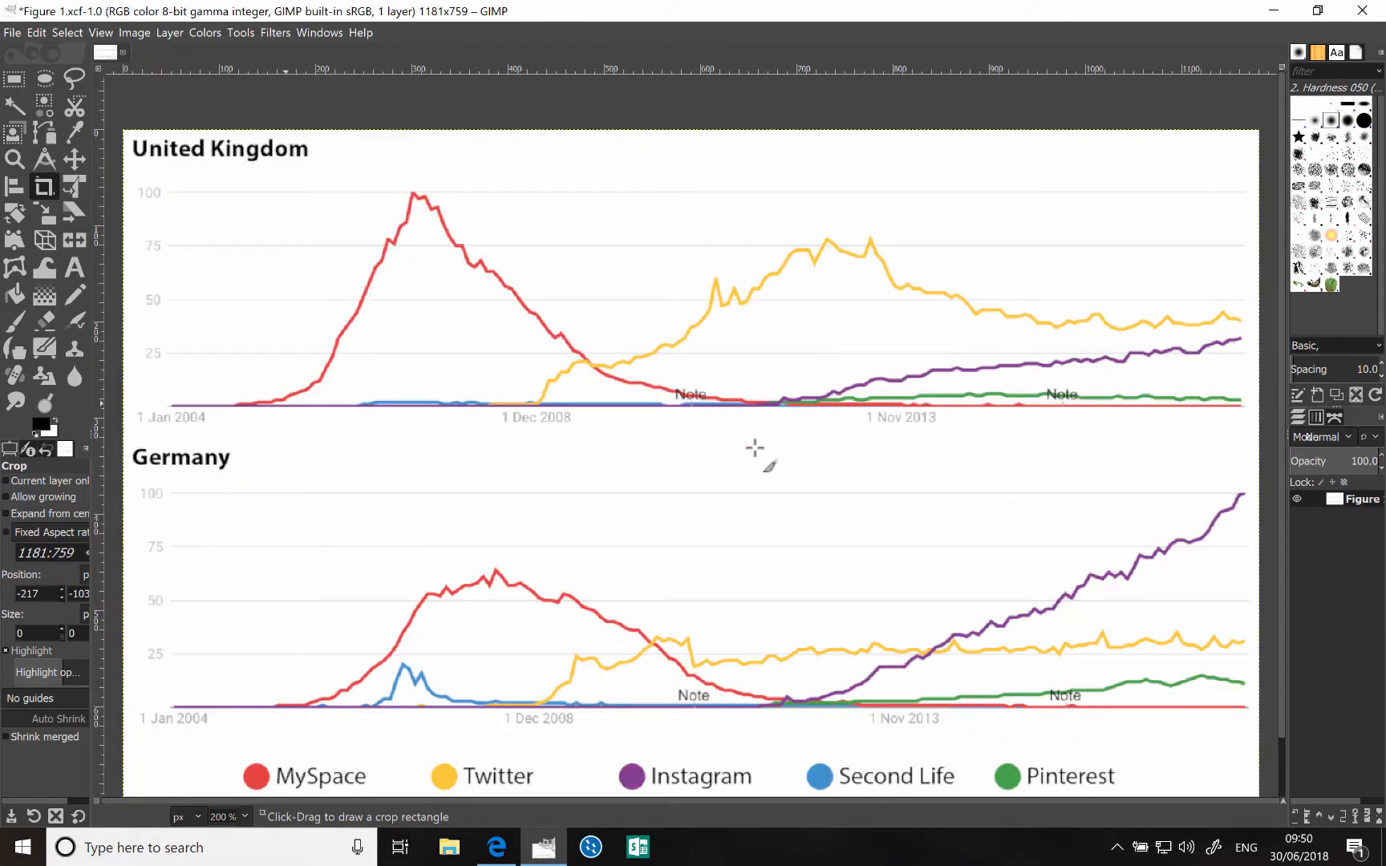
{"action": "mouse_move", "coordinate": [467, 218]}
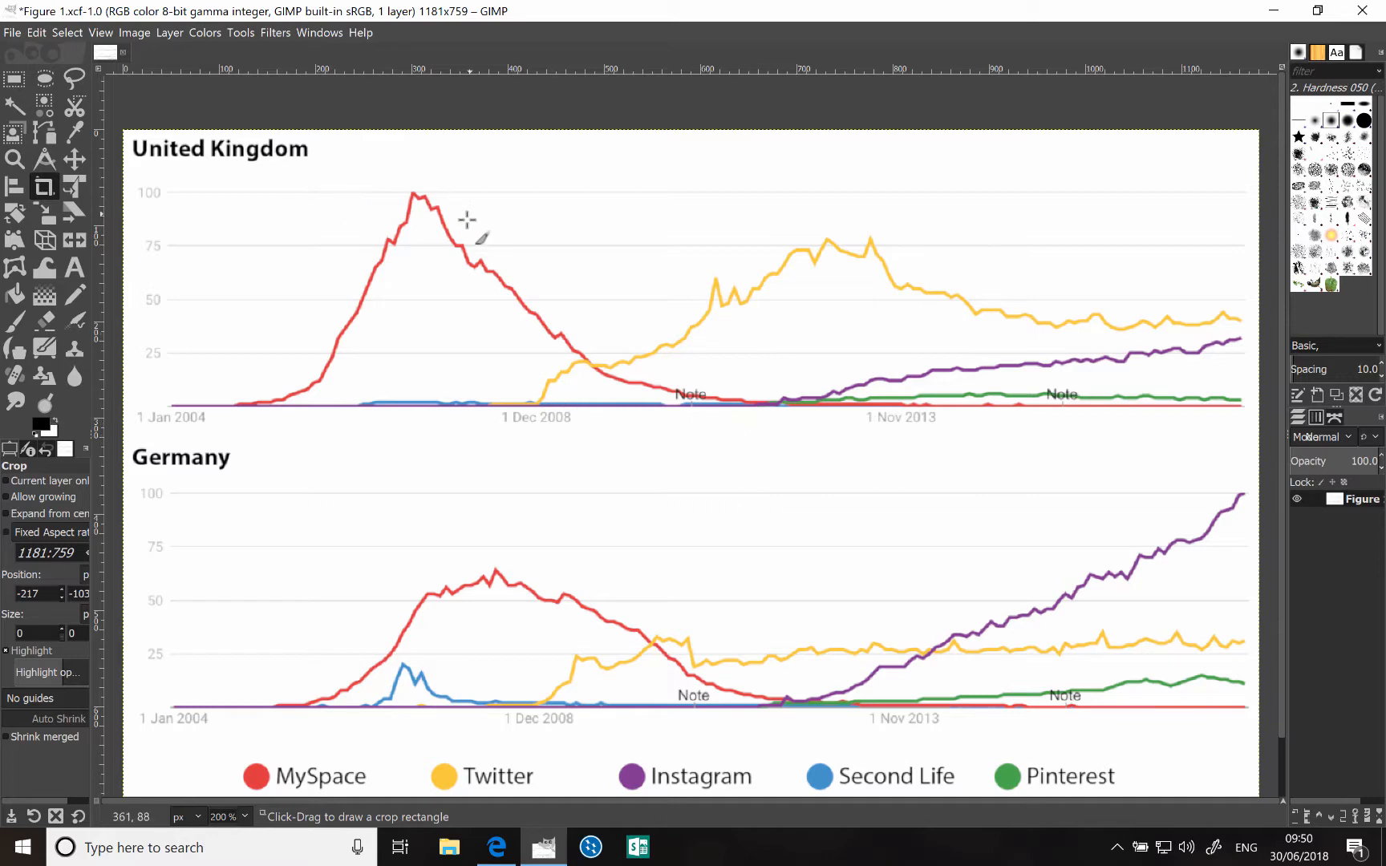
Review the LoHalo-rescaled chart and bring up the Edit commands to undo it
{"action": "left_click", "coordinate": [37, 32]}
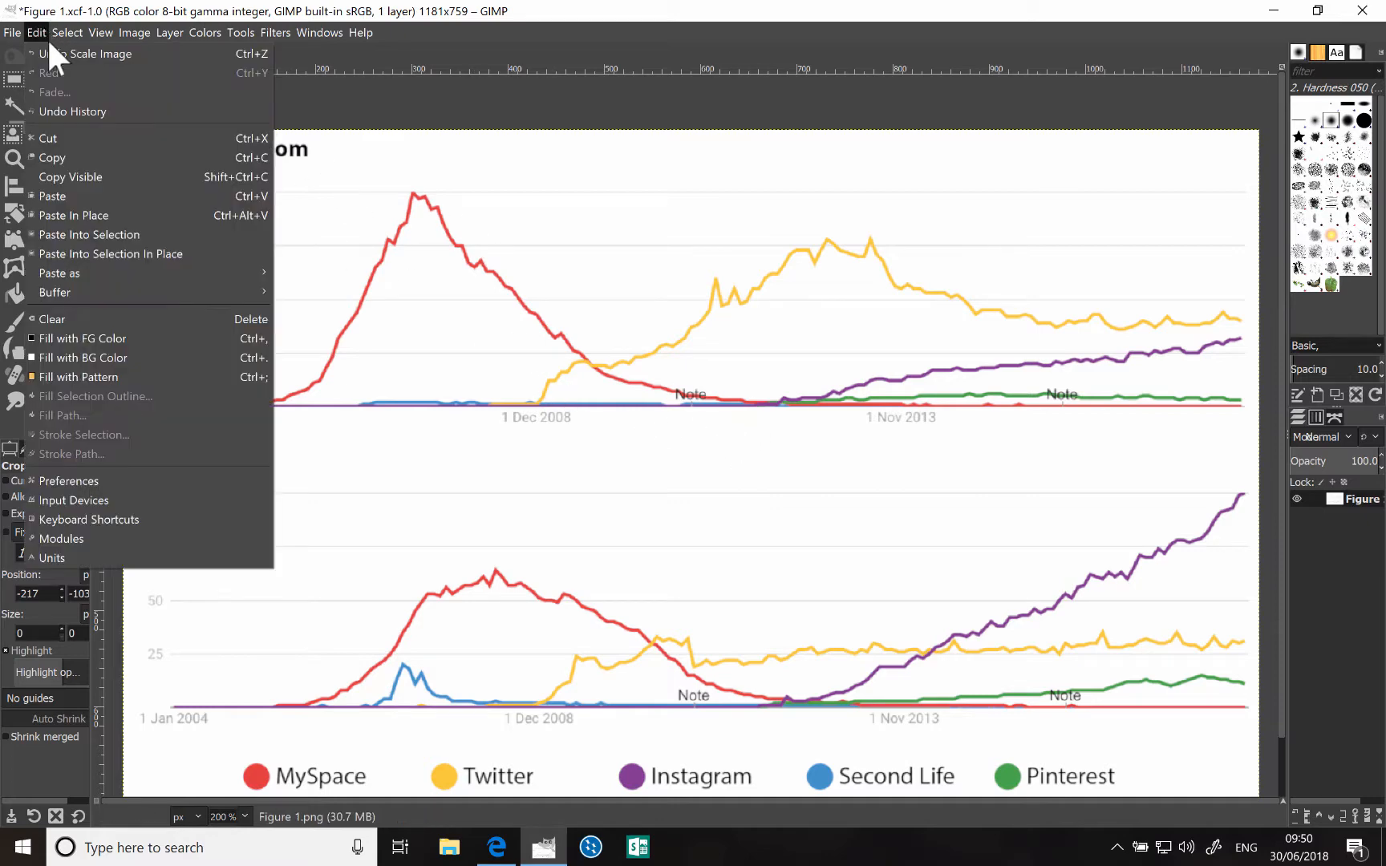
Undo the LoHalo rescale and scale the original again to 1181 × 759 px at 300 pixels/in
{"action": "left_click", "coordinate": [135, 32]}
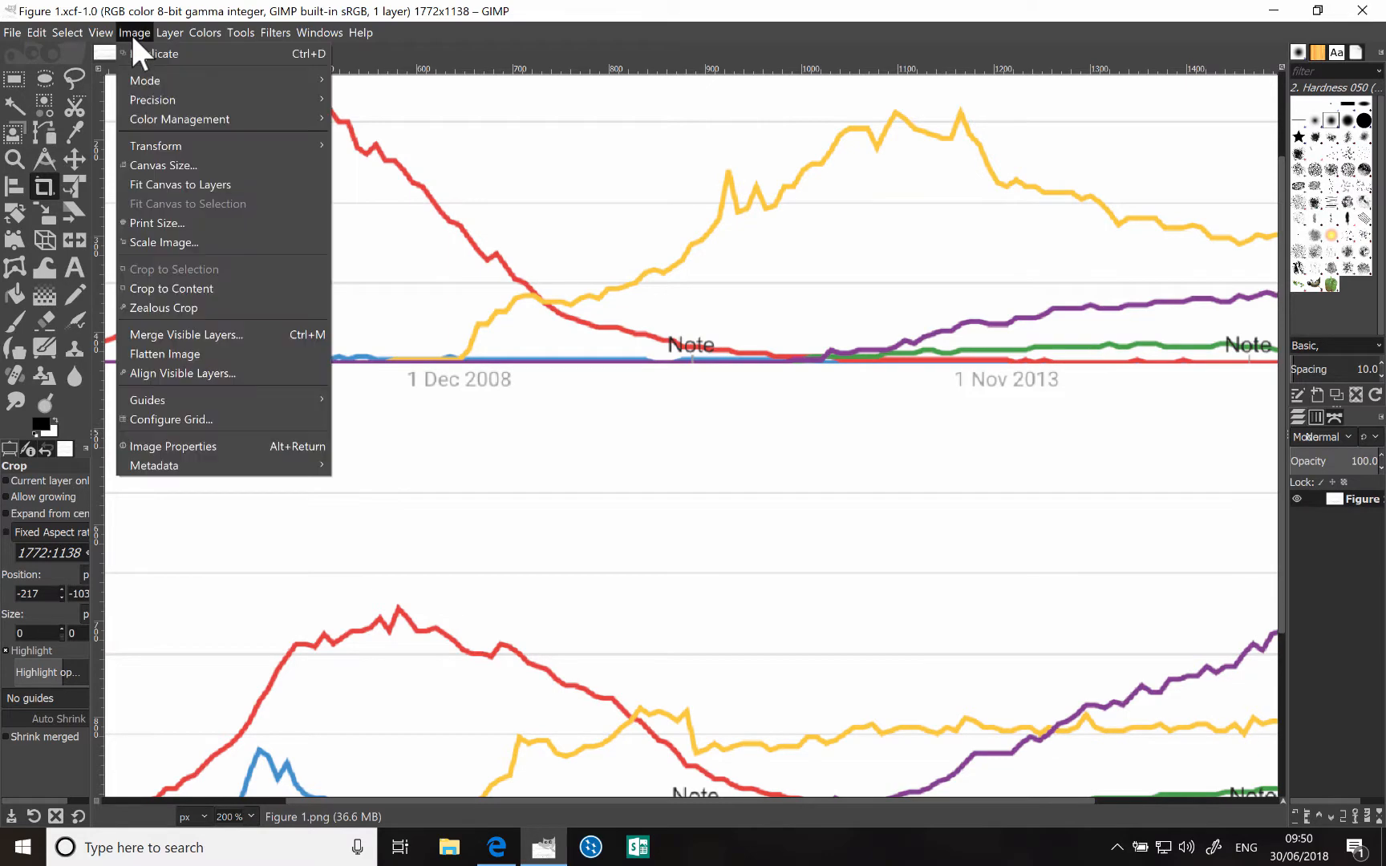
{"action": "left_click", "coordinate": [164, 242]}
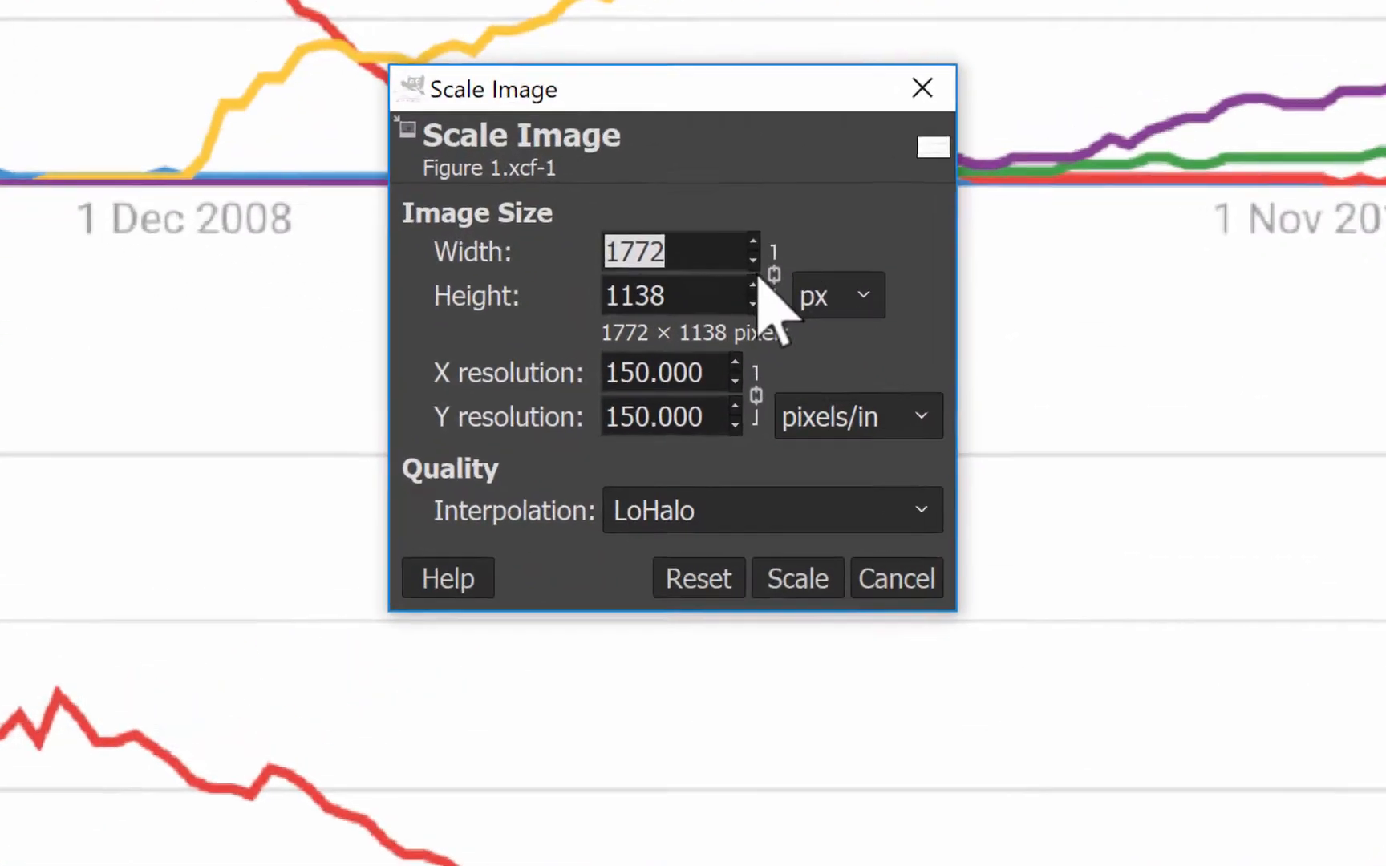
{"action": "left_click", "coordinate": [834, 295]}
{"action": "type", "text": "300"}
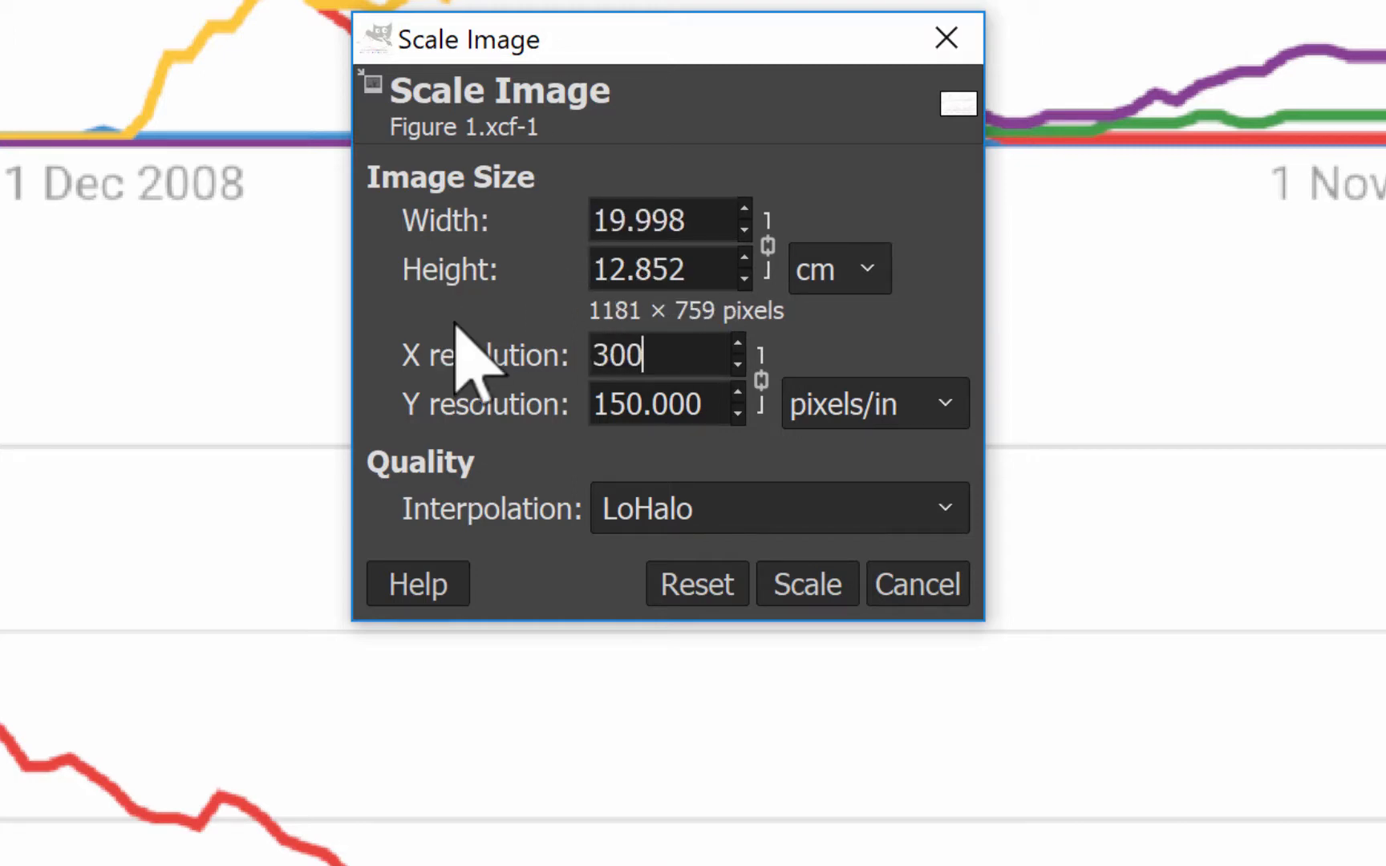
{"action": "left_click", "coordinate": [778, 507]}
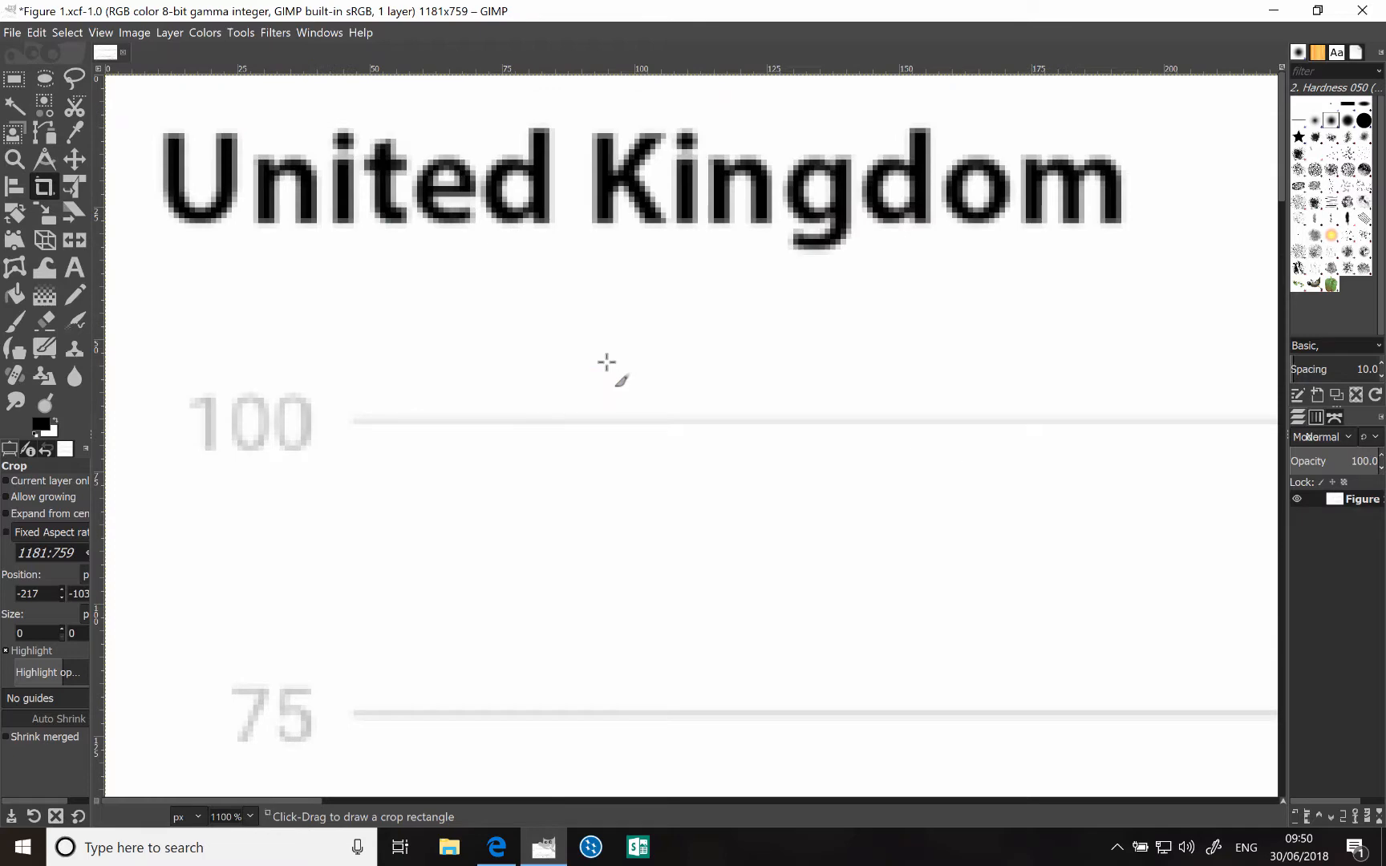
Examine the Germany trend lines of the rescaled chart closely, then bring up View zoom choices
{"action": "scroll", "scroll_direction": "right", "scroll_amount": 3}
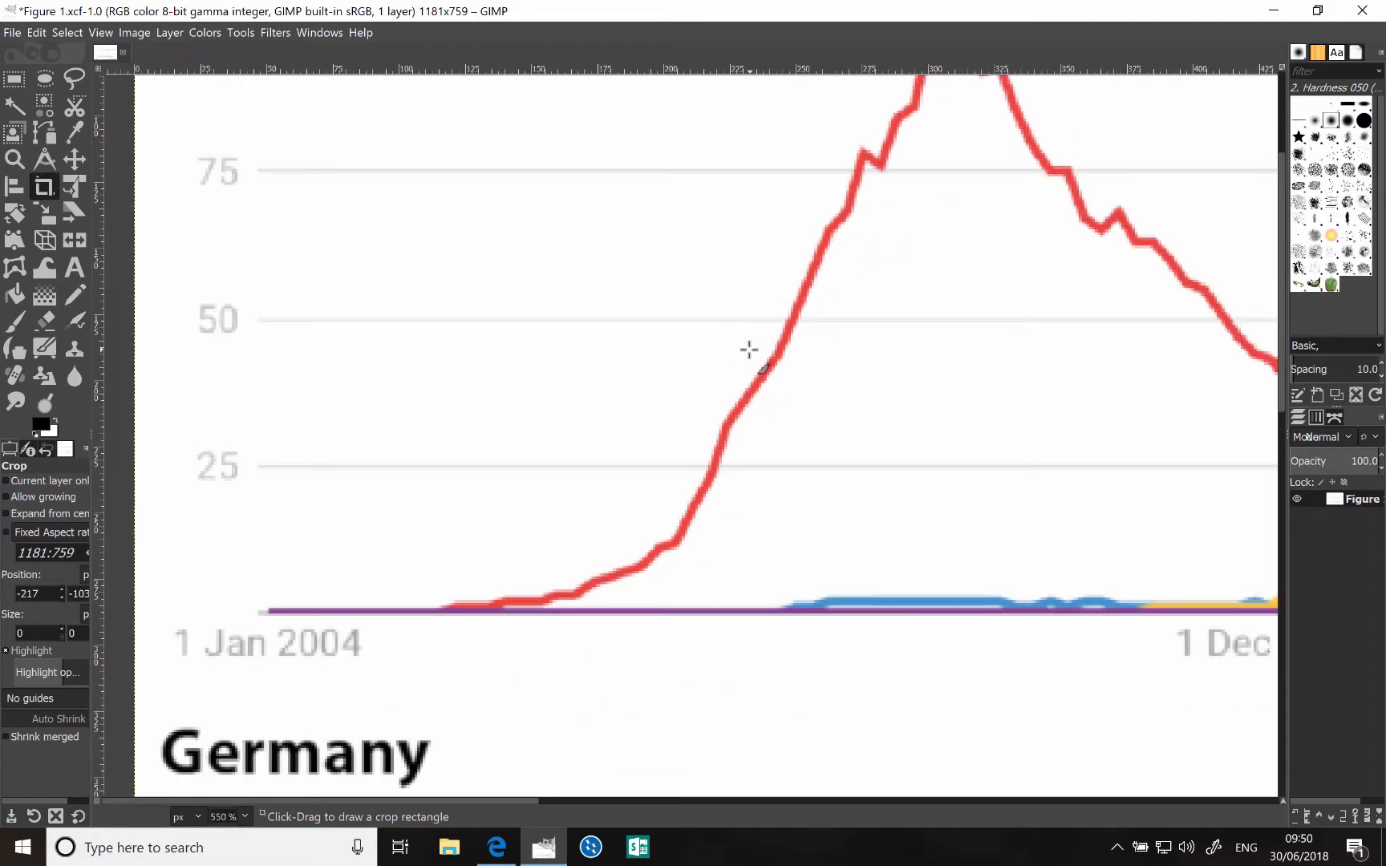
{"action": "scroll", "scroll_direction": "down", "scroll_amount": 3}
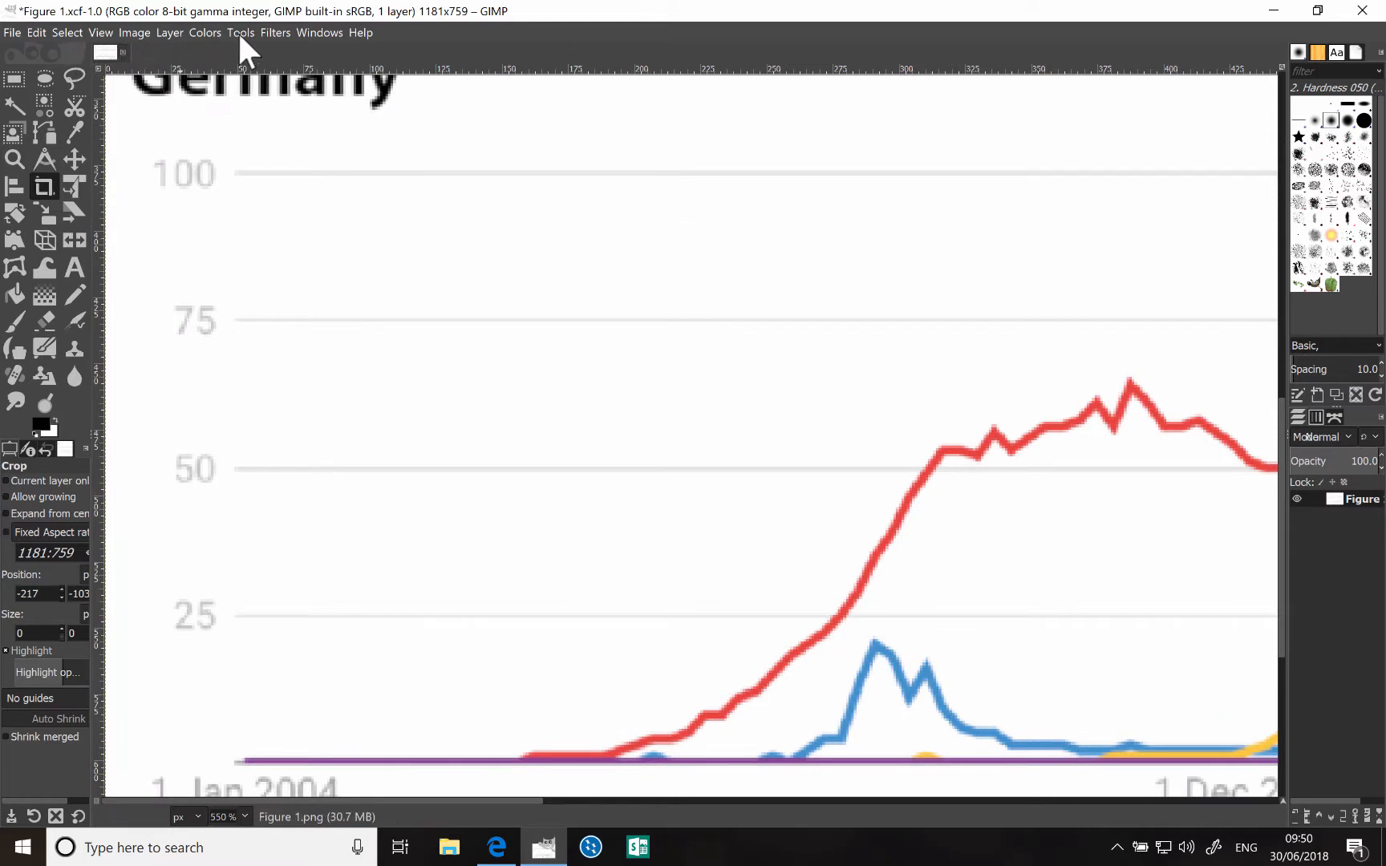
{"action": "left_click", "coordinate": [100, 32]}
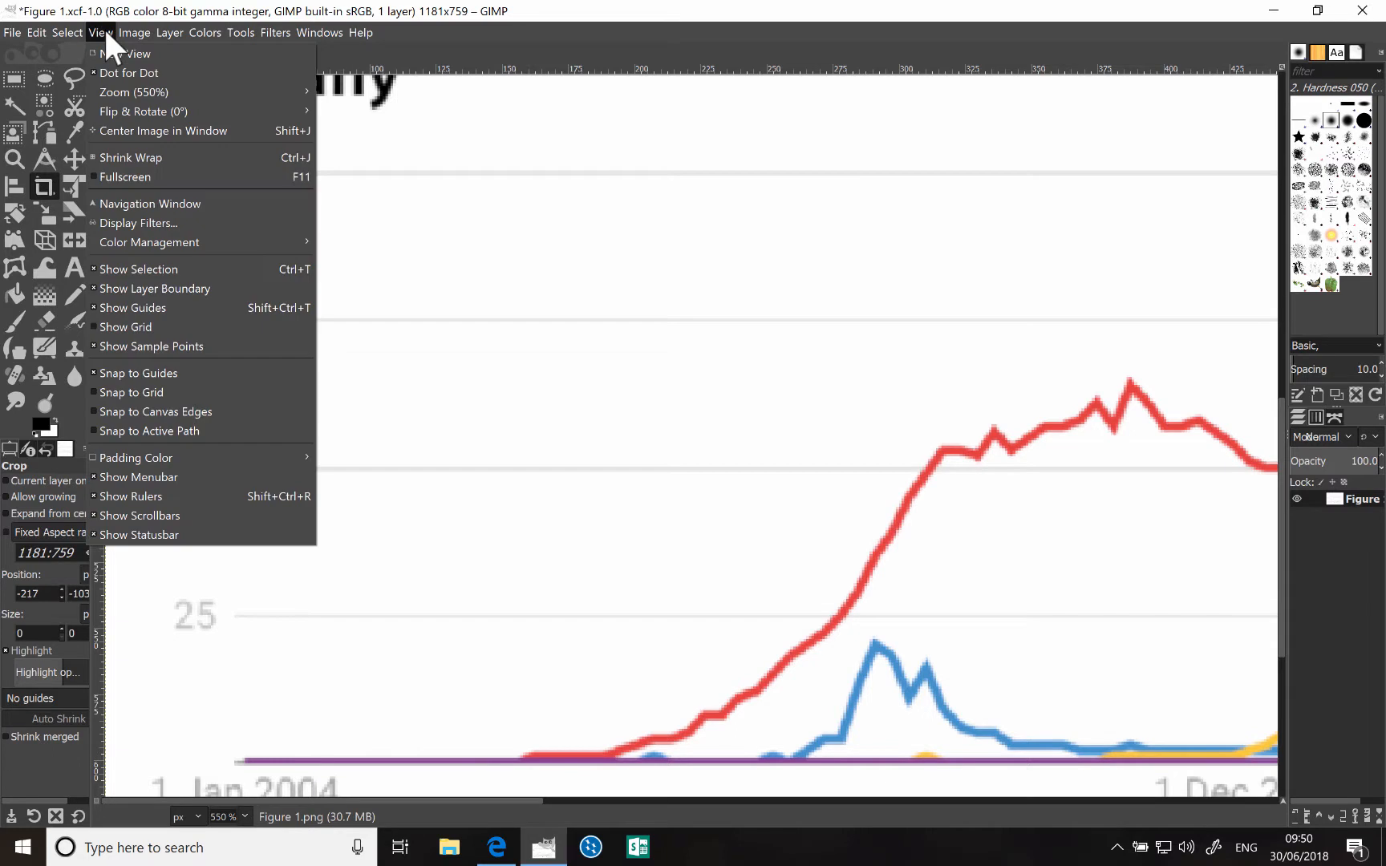
{"action": "mouse_move", "coordinate": [133, 91]}
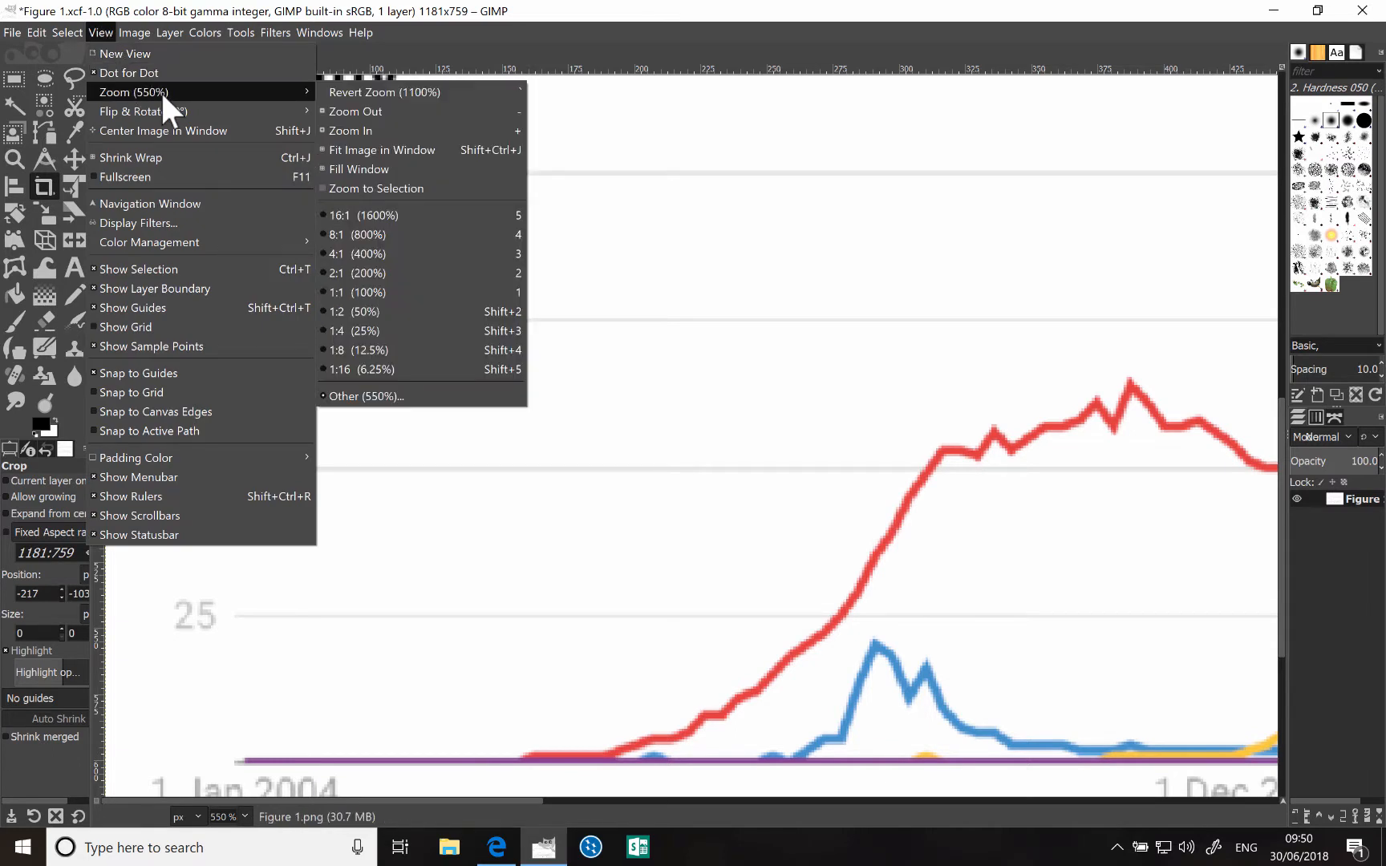